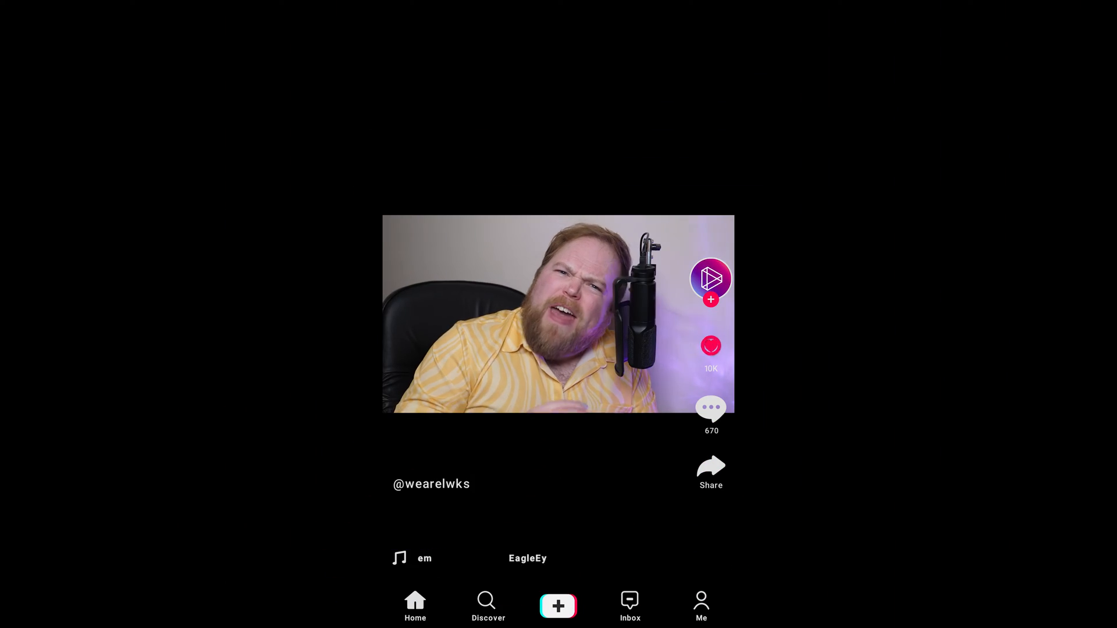
Step: Place the 6042692_Spaceman clip at the start of Sequence #1's Video 1 track
{"action": "left_click", "coordinate": [710, 347]}
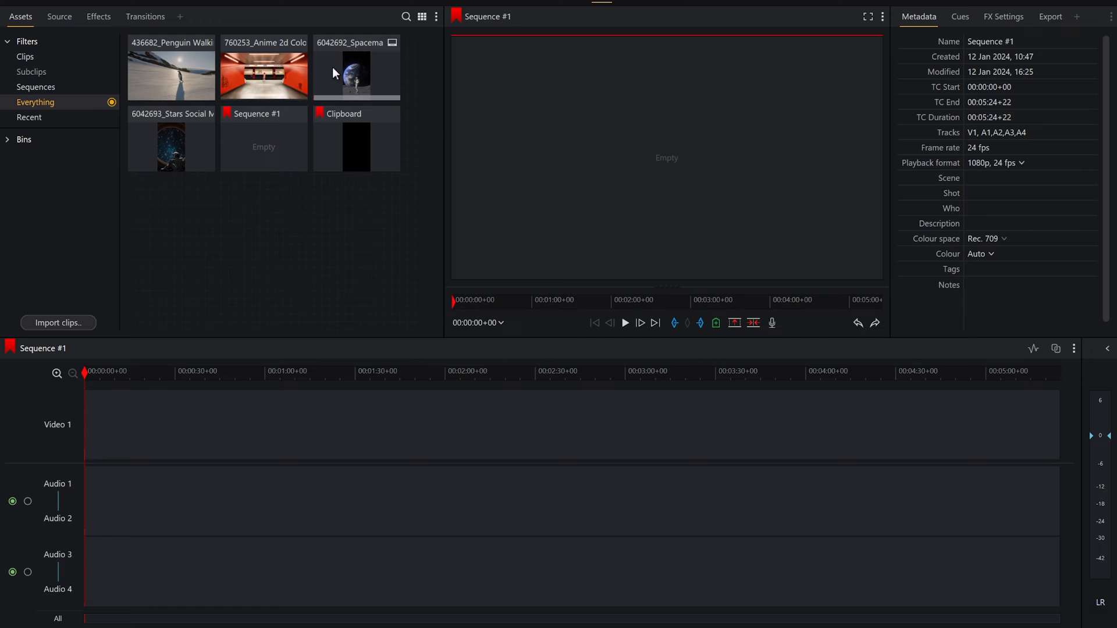
{"action": "left_click_drag", "start_coordinate": [356, 69], "coordinate": [143, 425]}
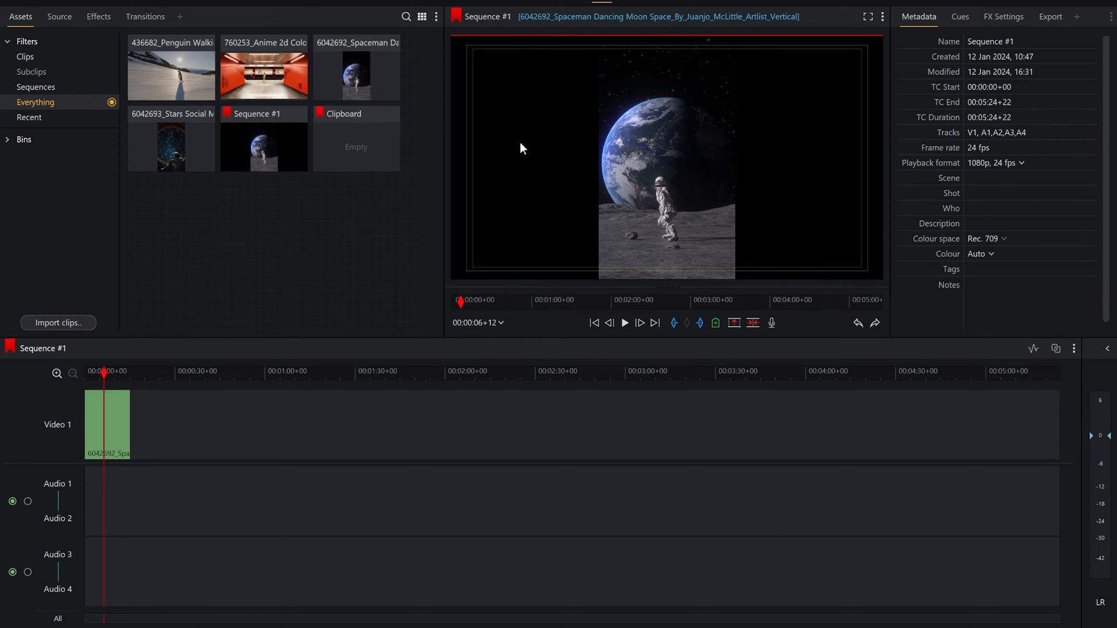
{"action": "mouse_move", "coordinate": [708, 141]}
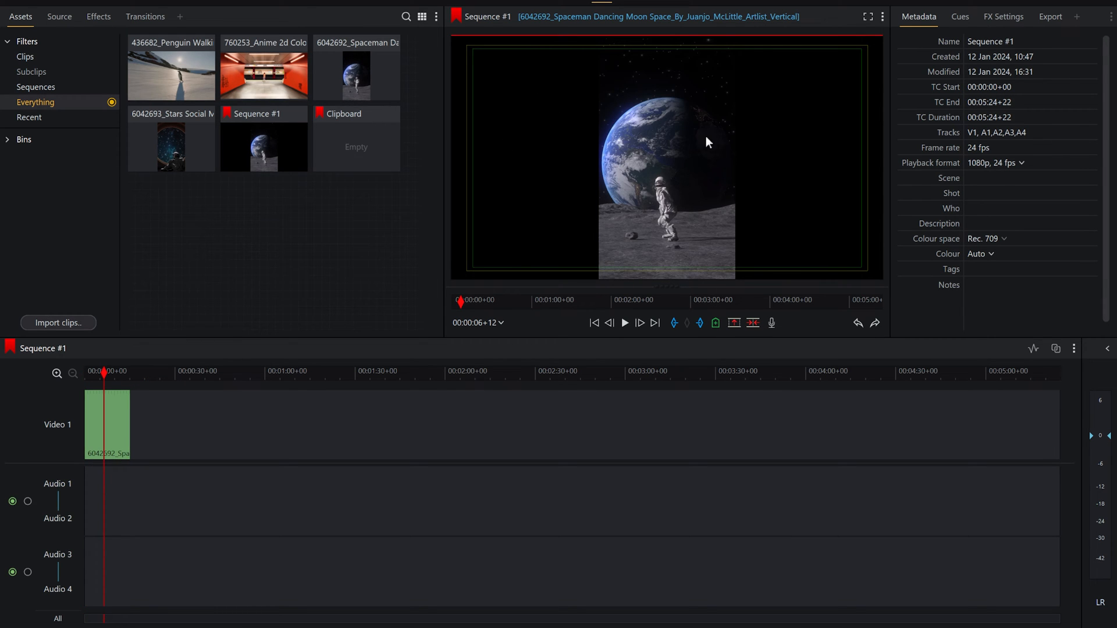
{"action": "mouse_move", "coordinate": [725, 171]}
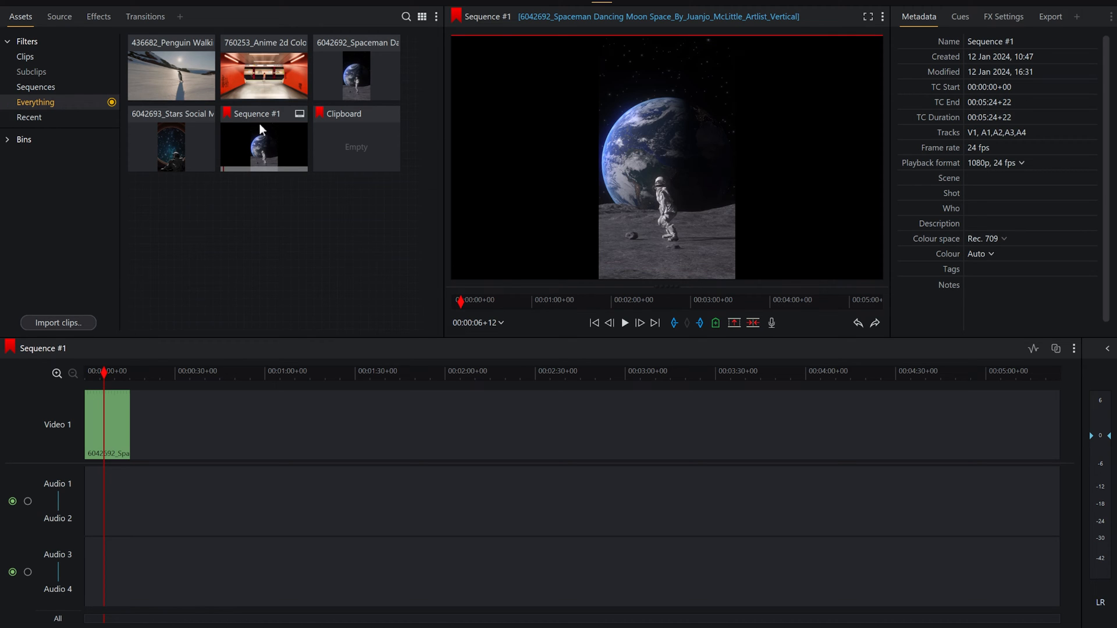
{"action": "mouse_move", "coordinate": [235, 125]}
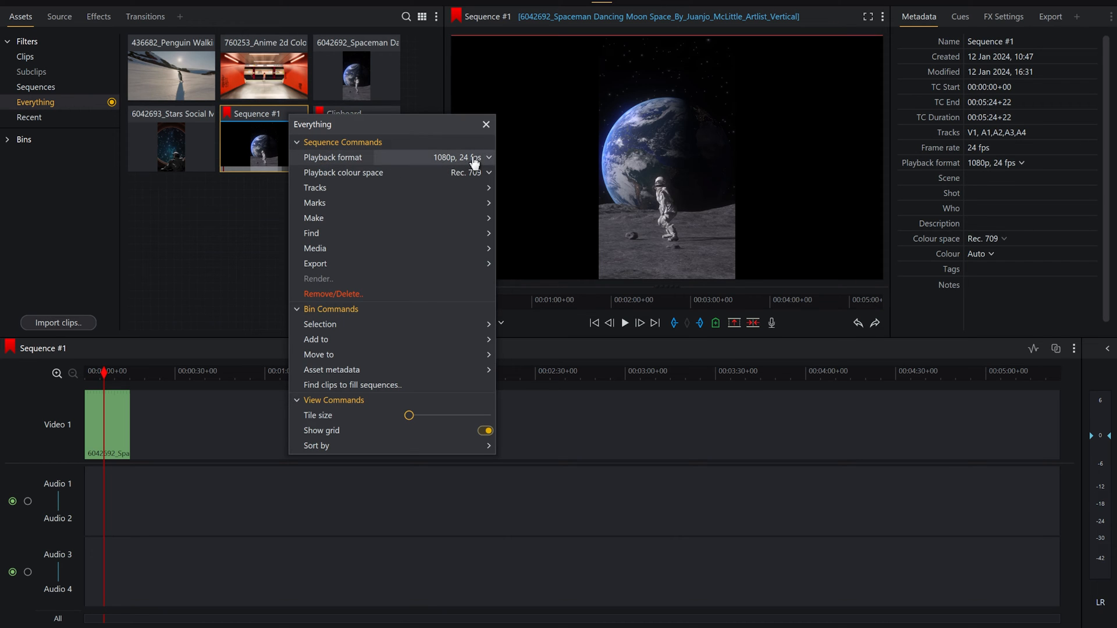
Step: Try the Portrait (Large) playback format on Sequence #1, leaving it empty at 1080p, 24 fps
{"action": "left_click", "coordinate": [456, 158]}
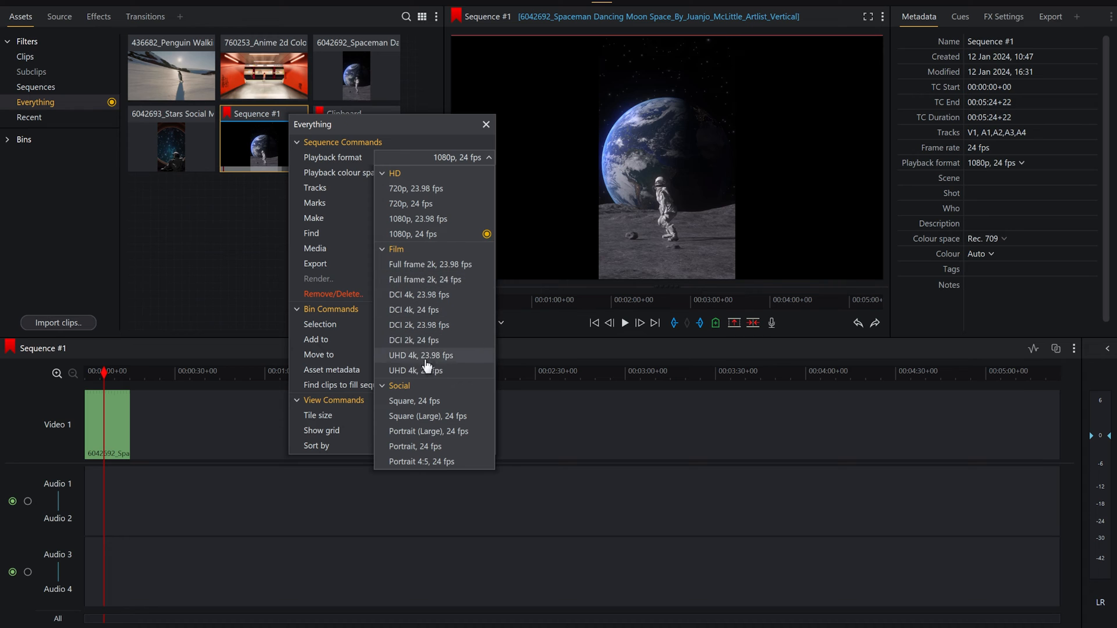
{"action": "mouse_move", "coordinate": [424, 406]}
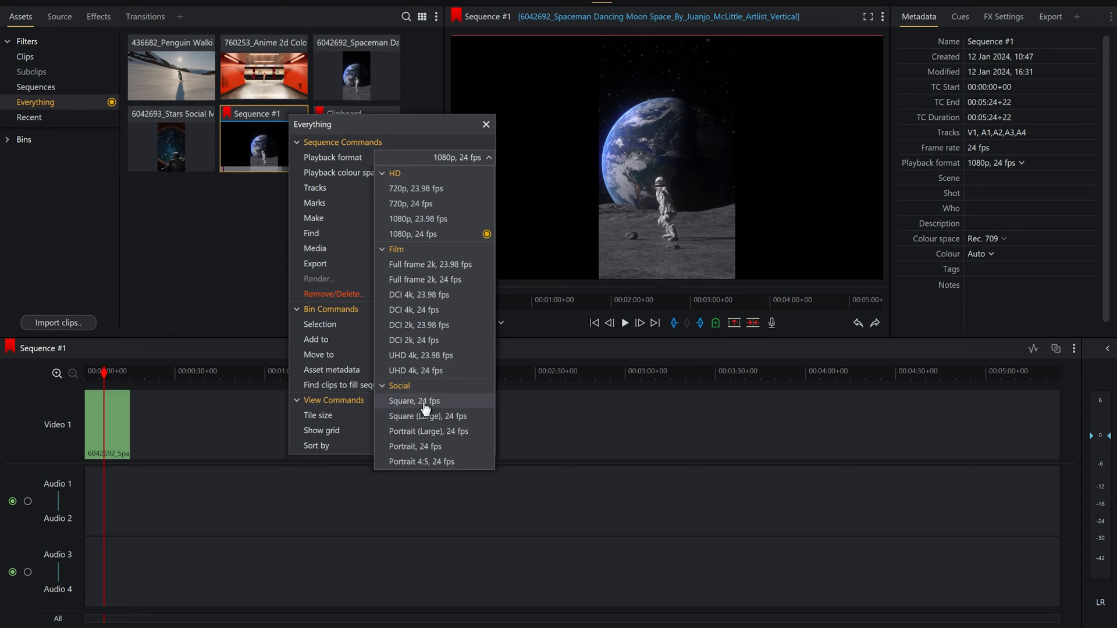
{"action": "mouse_move", "coordinate": [419, 451]}
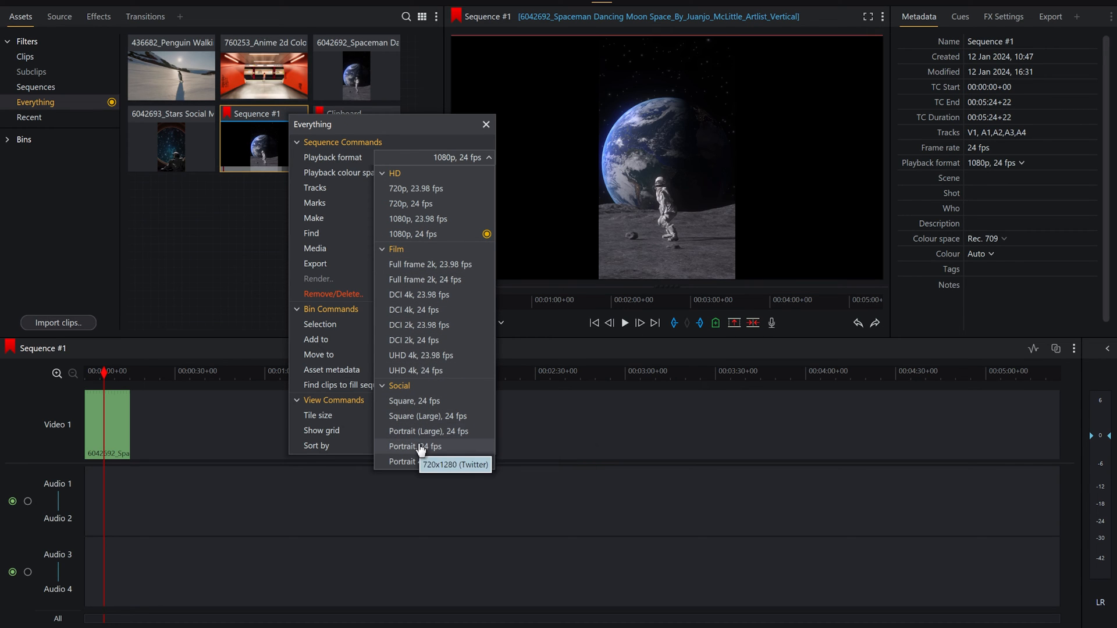
{"action": "mouse_move", "coordinate": [403, 455]}
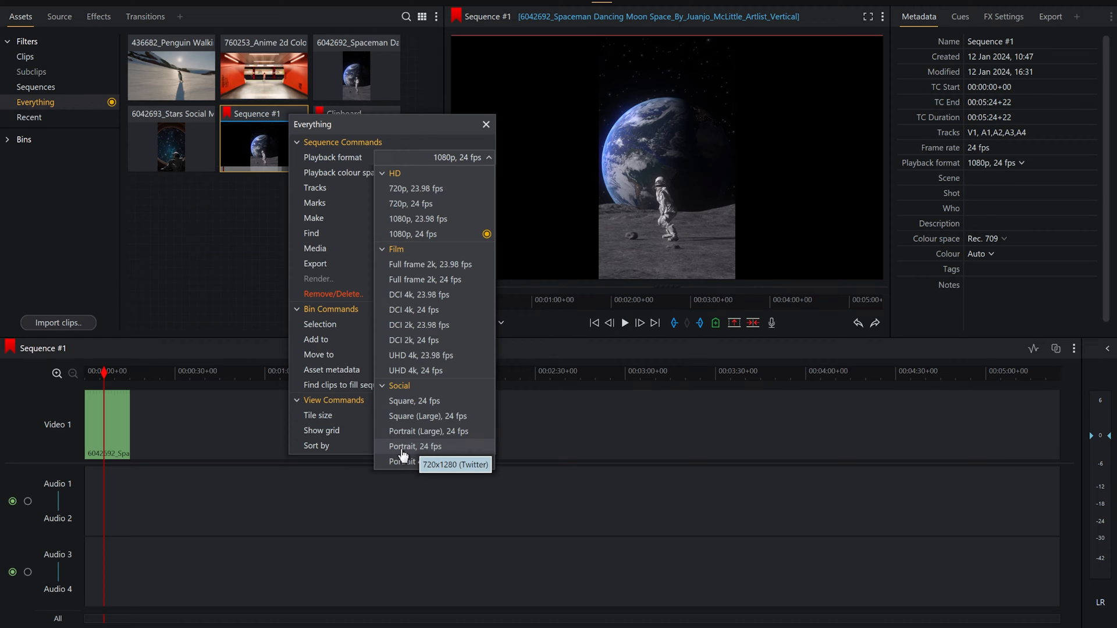
{"action": "mouse_move", "coordinate": [427, 430]}
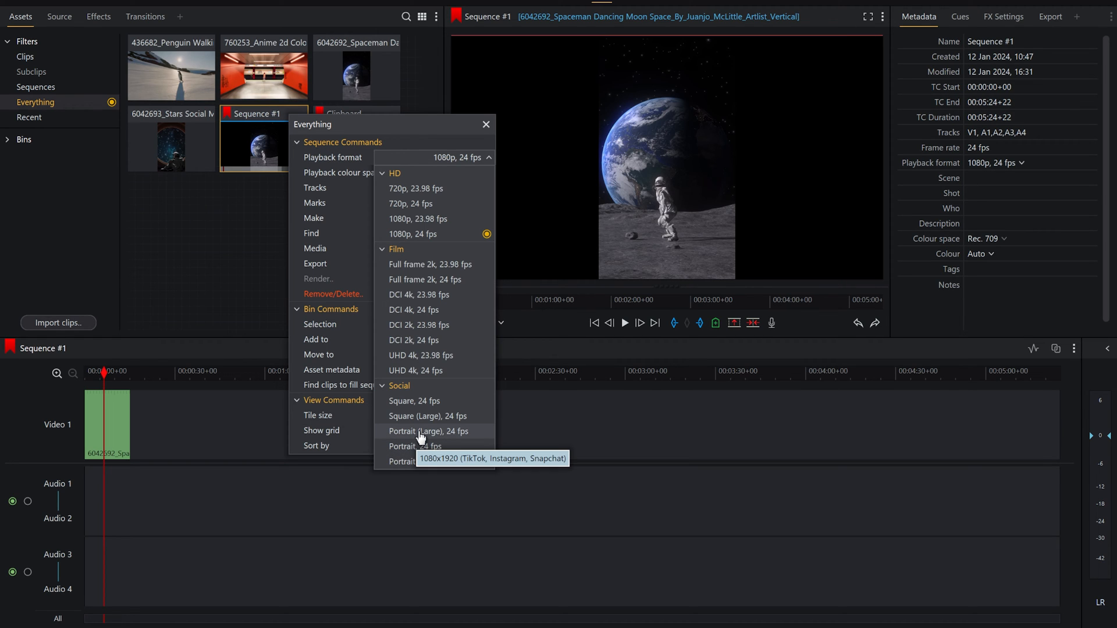
{"action": "left_click", "coordinate": [427, 431]}
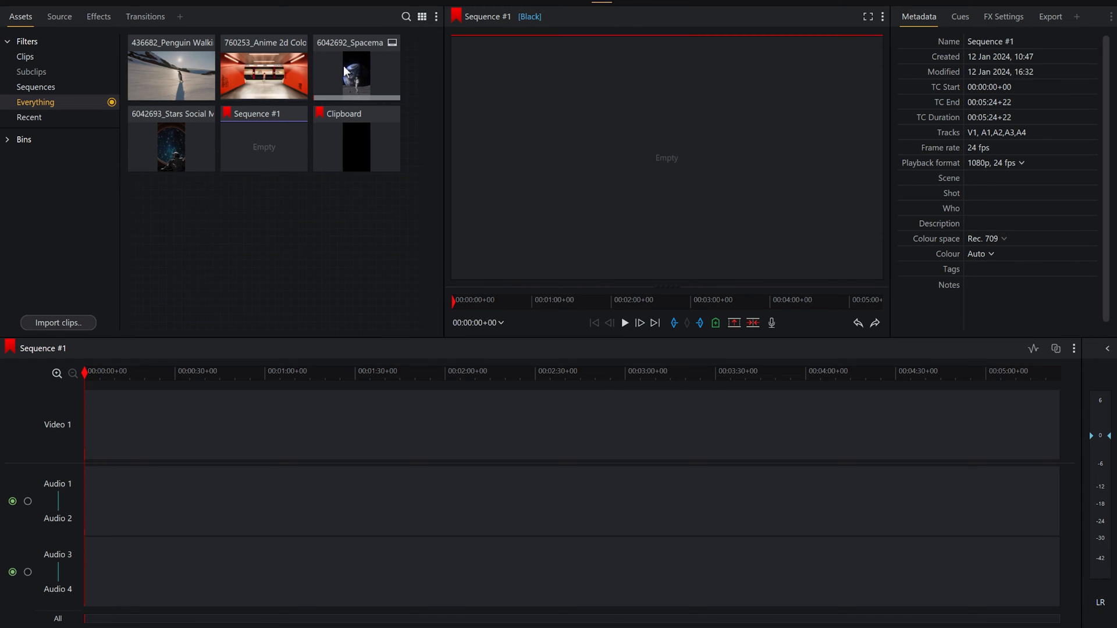
Step: Put the spaceman clip back on Video 1 and set the playback format to Portrait, 24 fps
{"action": "left_click_drag", "start_coordinate": [356, 69], "coordinate": [107, 423]}
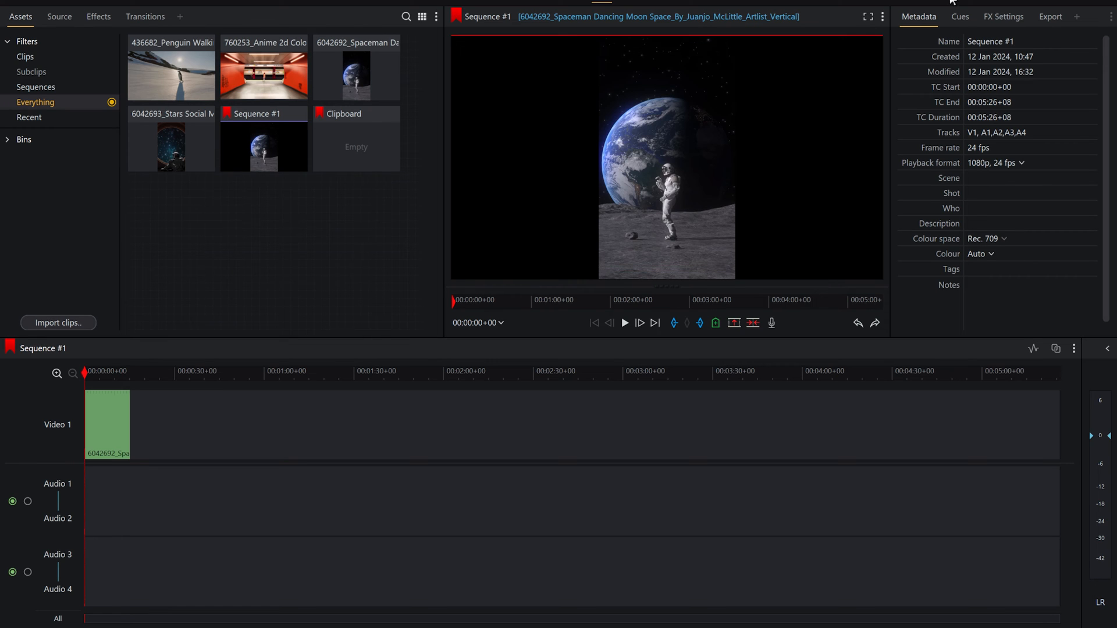
{"action": "mouse_move", "coordinate": [1039, 175]}
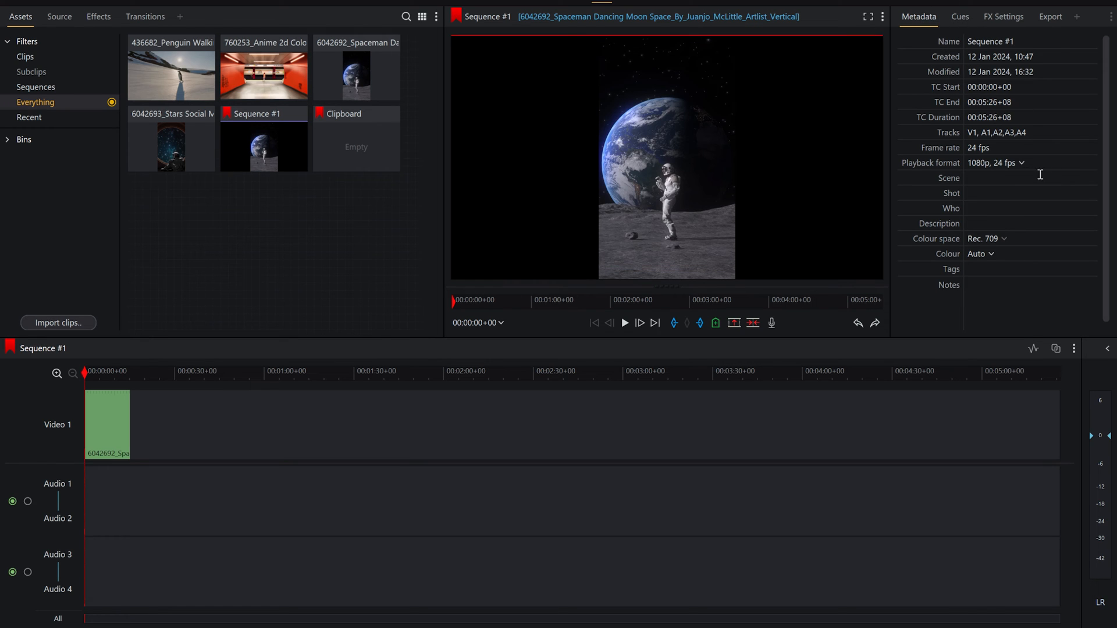
{"action": "mouse_move", "coordinate": [1021, 168]}
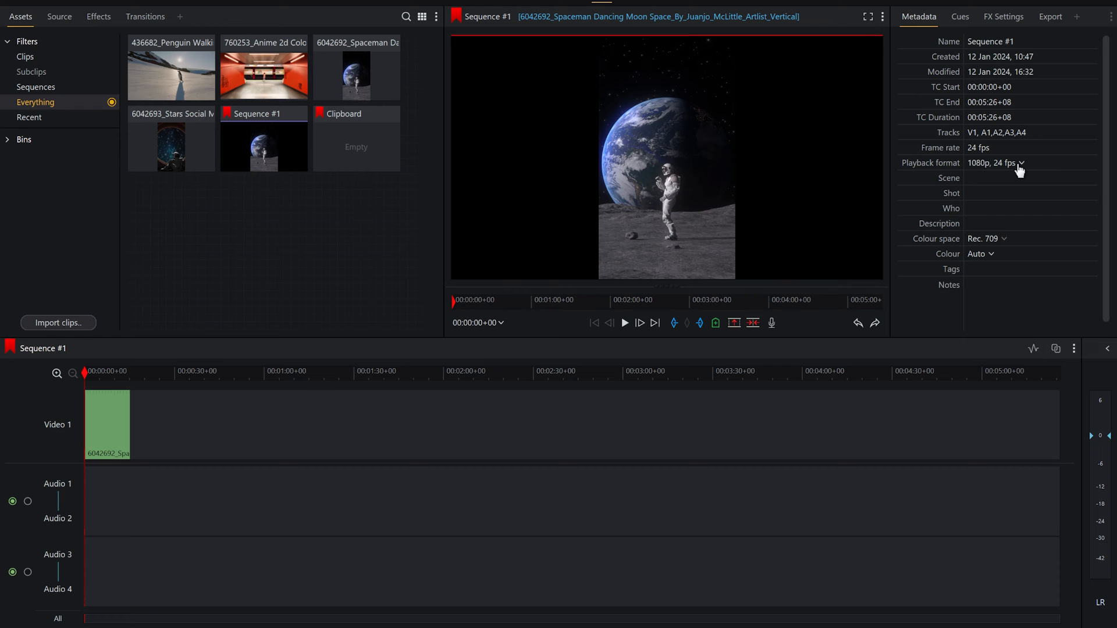
{"action": "left_click", "coordinate": [991, 163]}
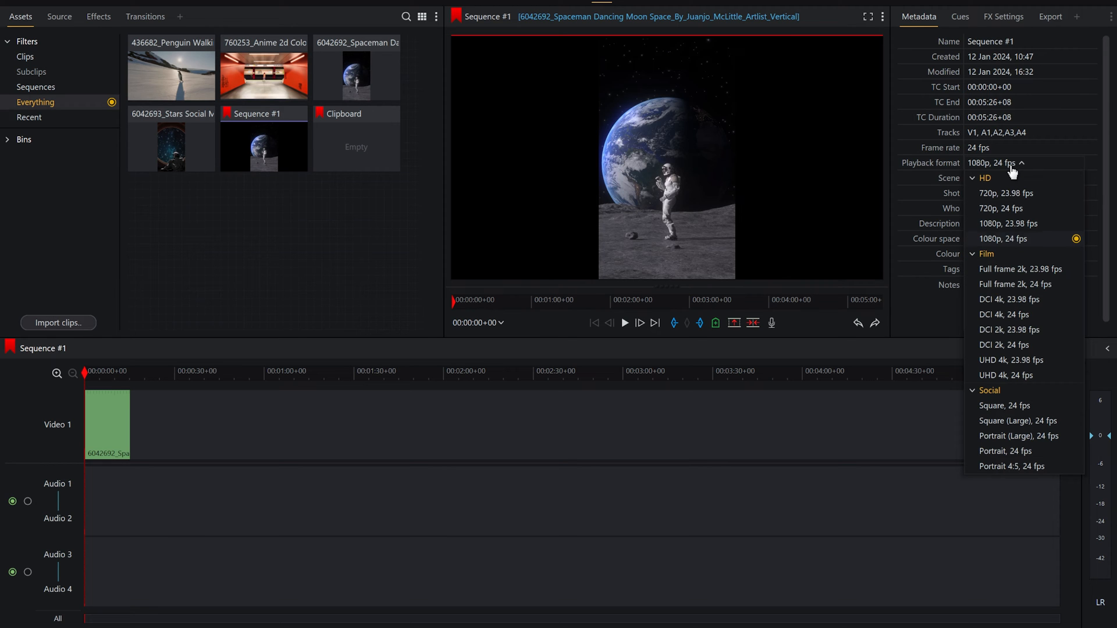
{"action": "mouse_move", "coordinate": [989, 292]}
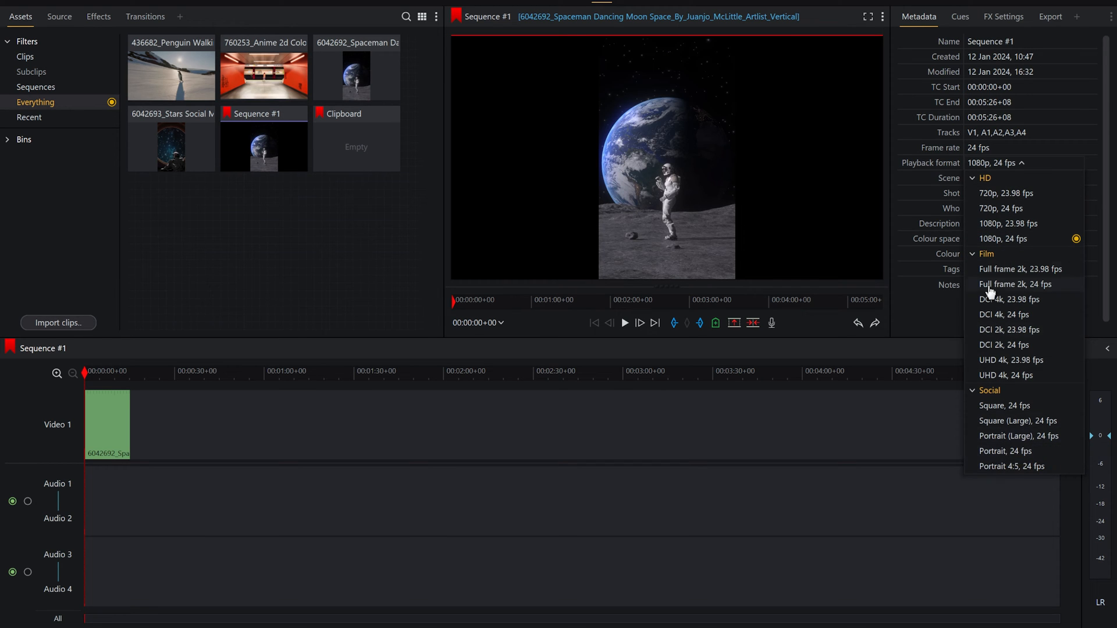
{"action": "mouse_move", "coordinate": [1010, 360]}
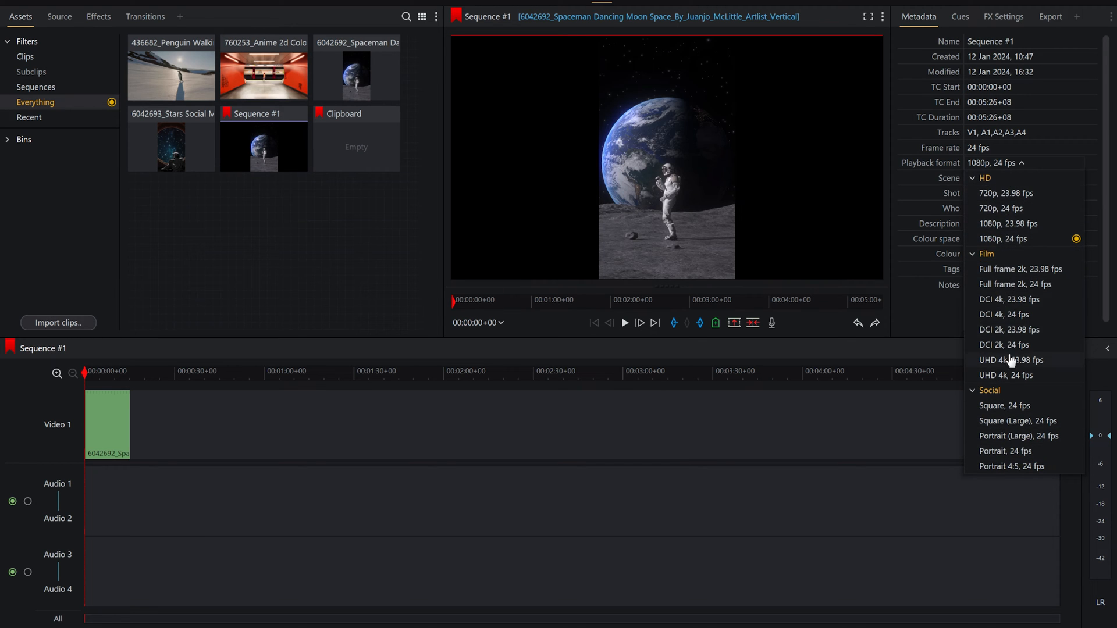
{"action": "mouse_move", "coordinate": [1007, 456]}
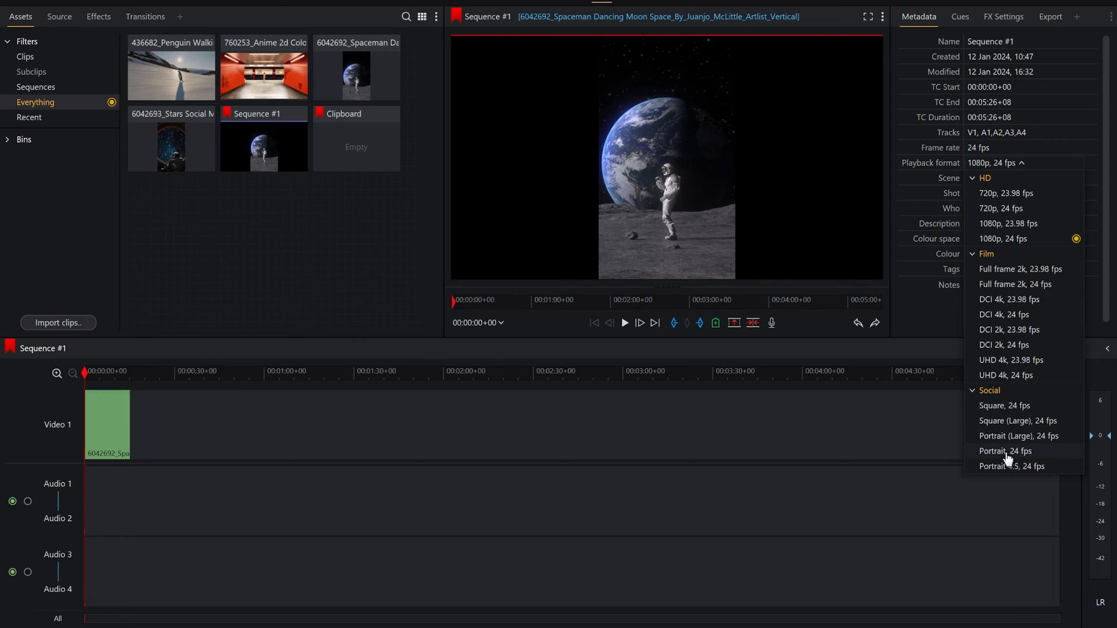
{"action": "left_click", "coordinate": [1004, 451]}
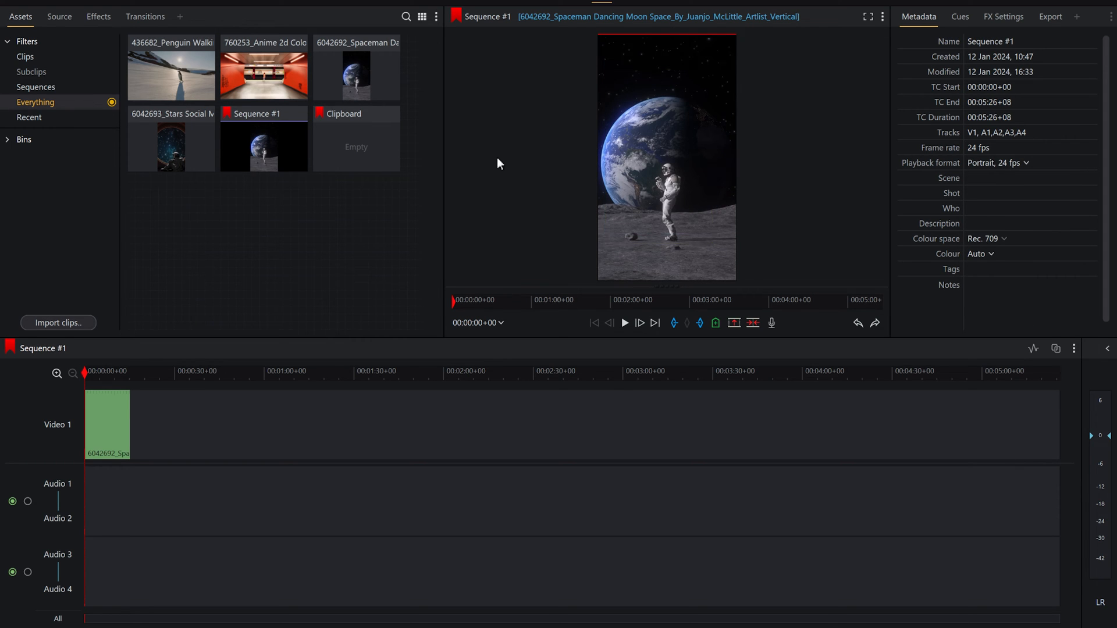
{"action": "mouse_move", "coordinate": [61, 355]}
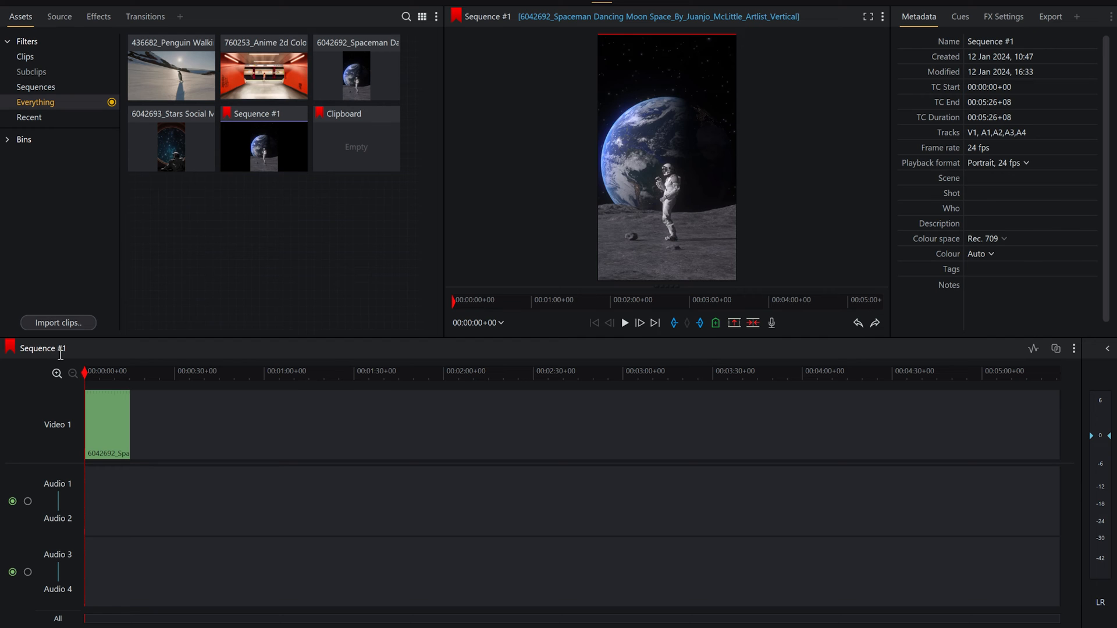
Step: Preview the sequence, then snap the 436682_Penguin clip on Video 1 right after the spaceman clip
{"action": "left_click", "coordinate": [623, 322]}
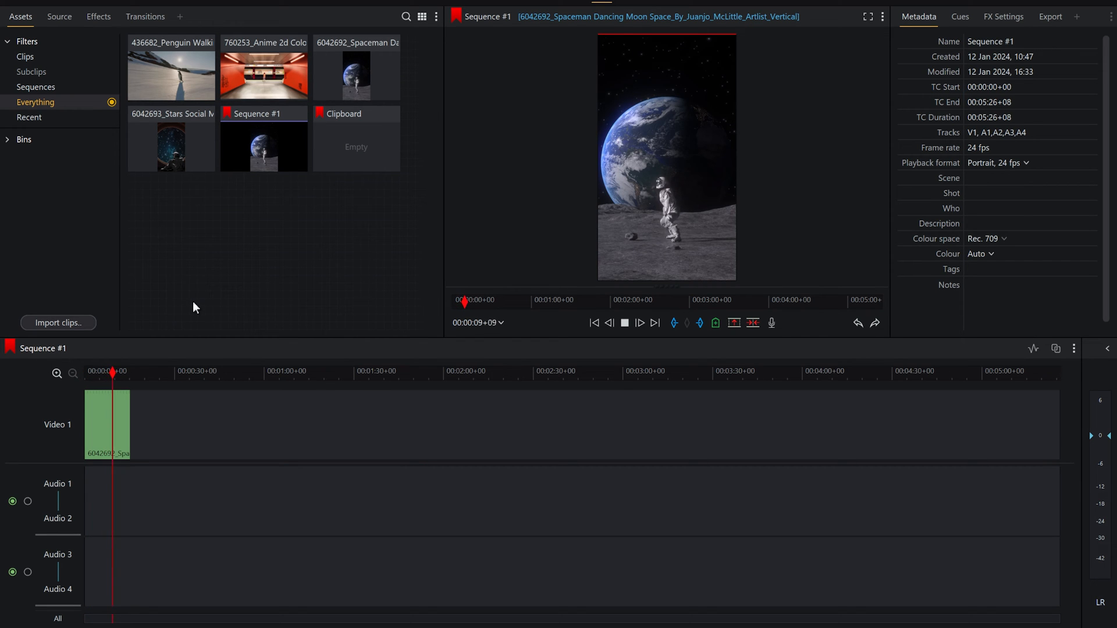
{"action": "left_click", "coordinate": [623, 322]}
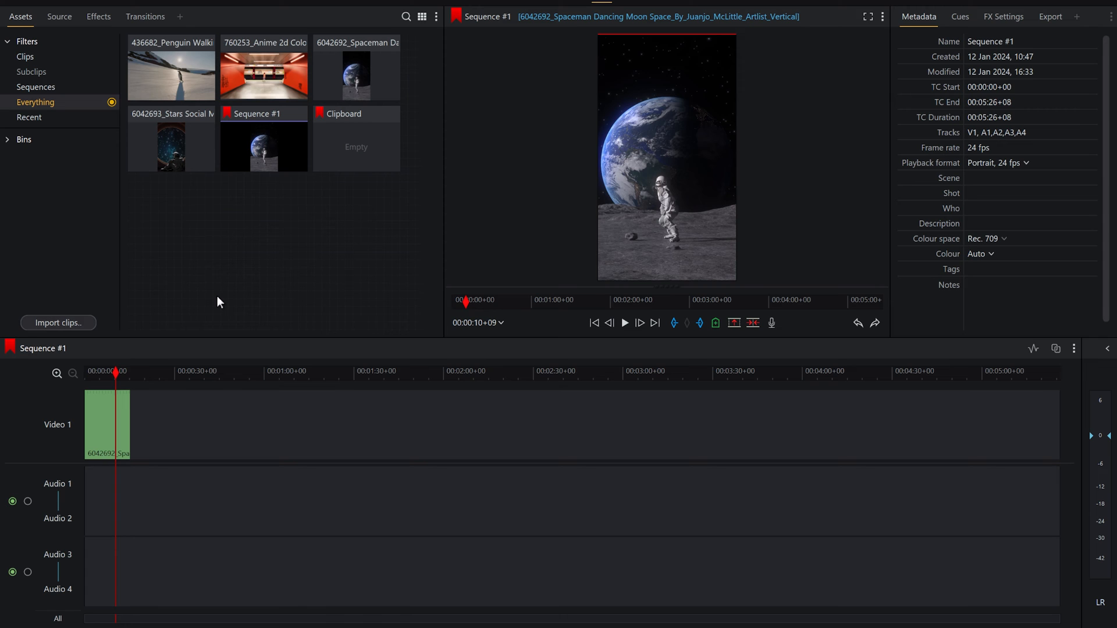
{"action": "mouse_move", "coordinate": [191, 223]}
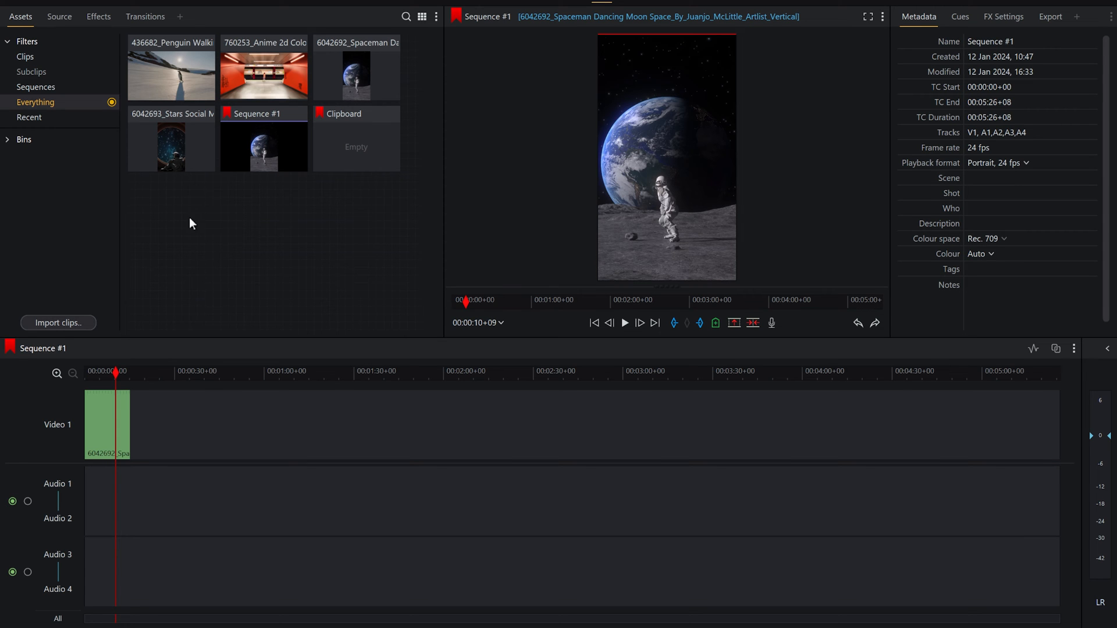
{"action": "left_click_drag", "start_coordinate": [171, 68], "coordinate": [217, 423]}
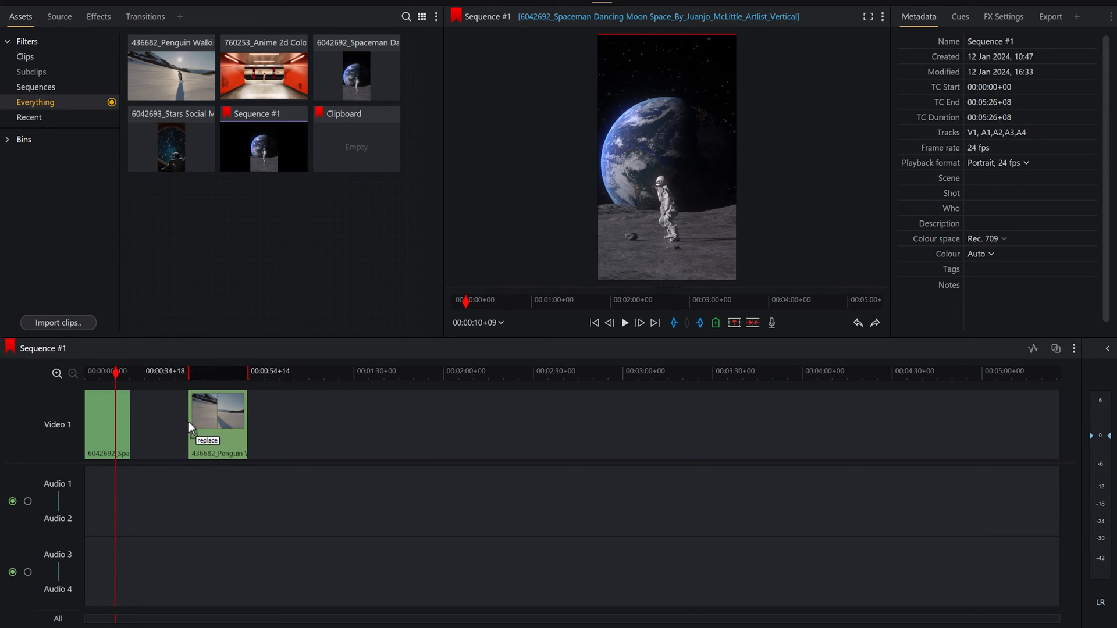
{"action": "left_click_drag", "start_coordinate": [218, 424], "coordinate": [161, 424]}
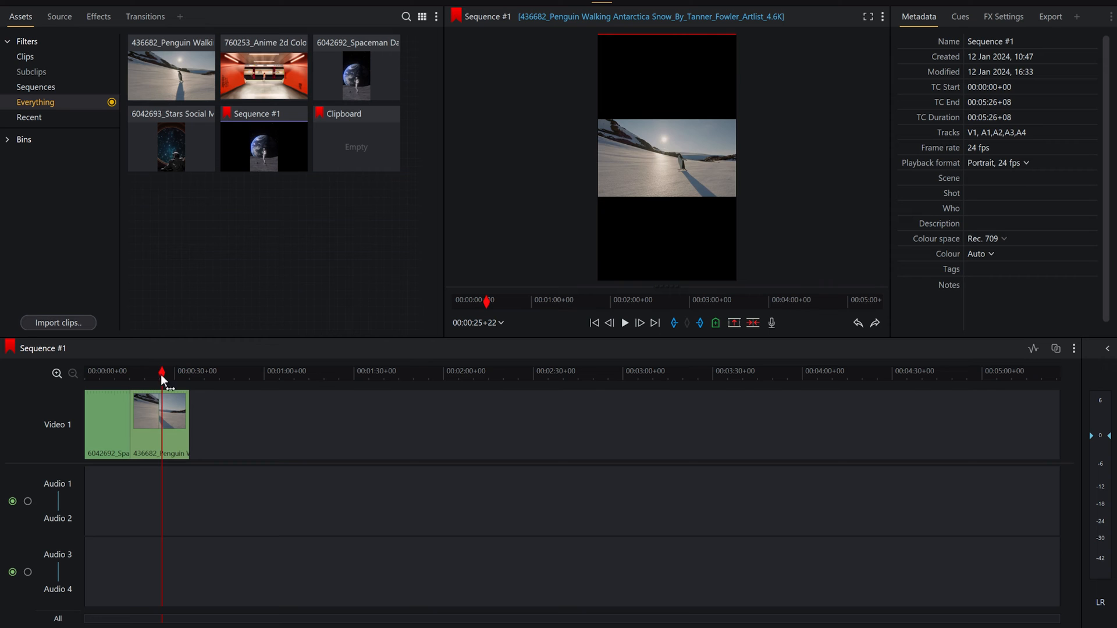
{"action": "mouse_move", "coordinate": [275, 360]}
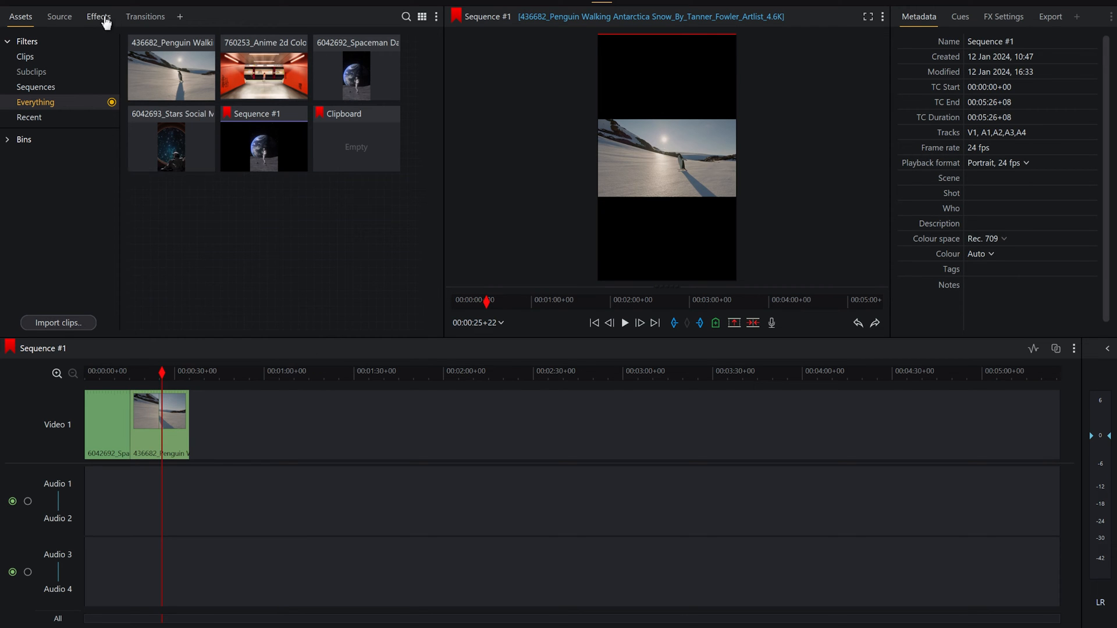
Step: Add Transform 3D to the penguin clip and bring Position Z to -2 so it fills the portrait frame
{"action": "left_click", "coordinate": [98, 16]}
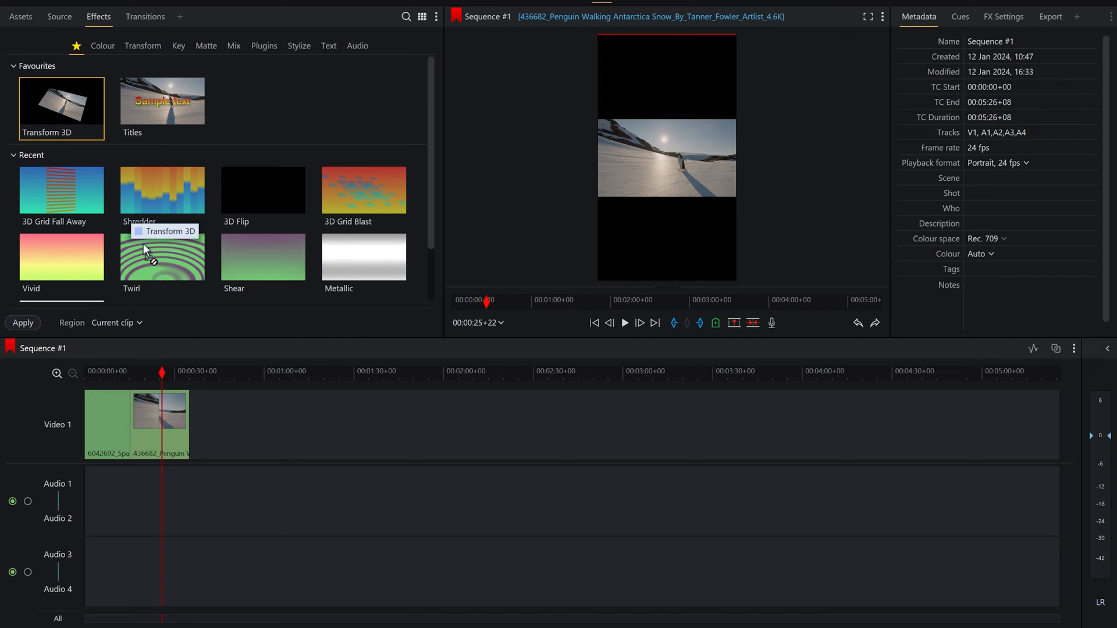
{"action": "left_click", "coordinate": [1003, 16]}
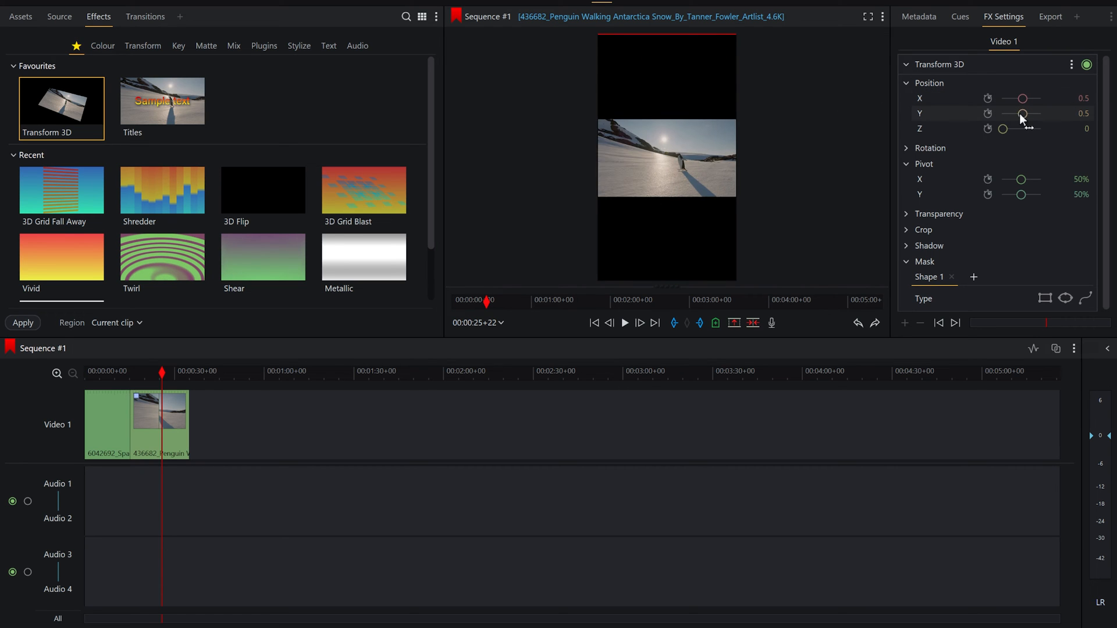
{"action": "left_click_drag", "start_coordinate": [1020, 114], "coordinate": [1024, 114]}
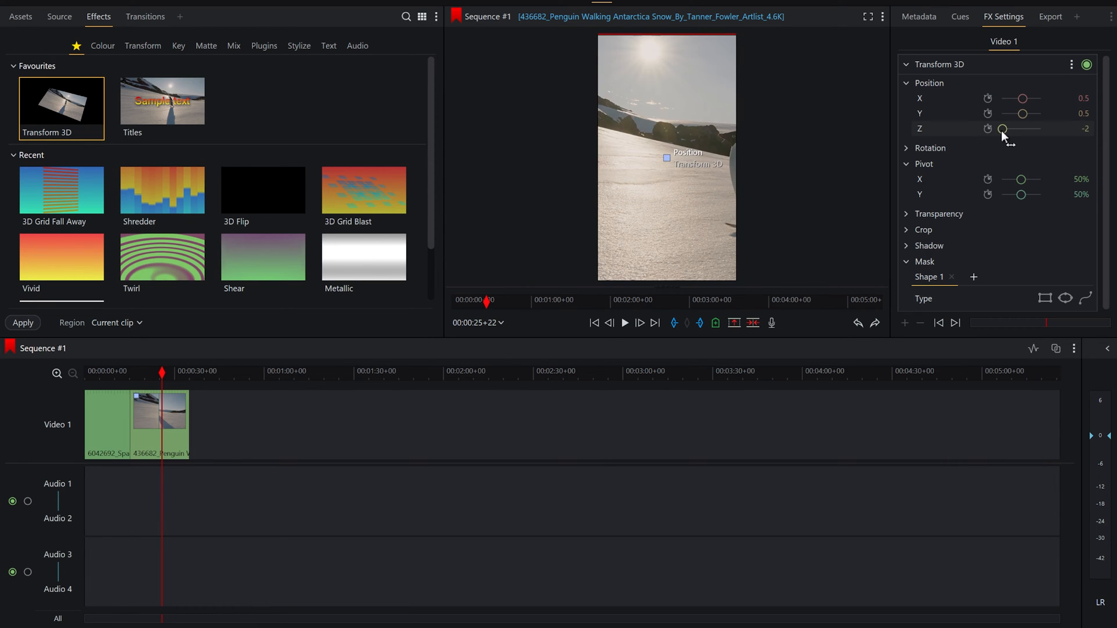
{"action": "left_click_drag", "start_coordinate": [1003, 129], "coordinate": [1024, 129]}
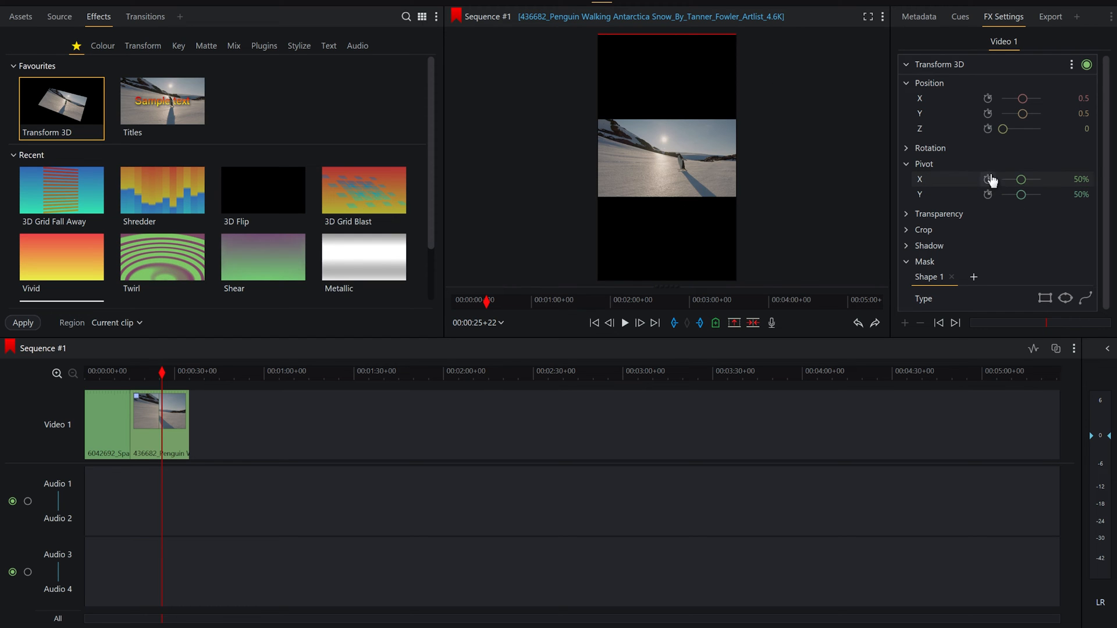
{"action": "left_click_drag", "start_coordinate": [1002, 128], "coordinate": [1009, 128]}
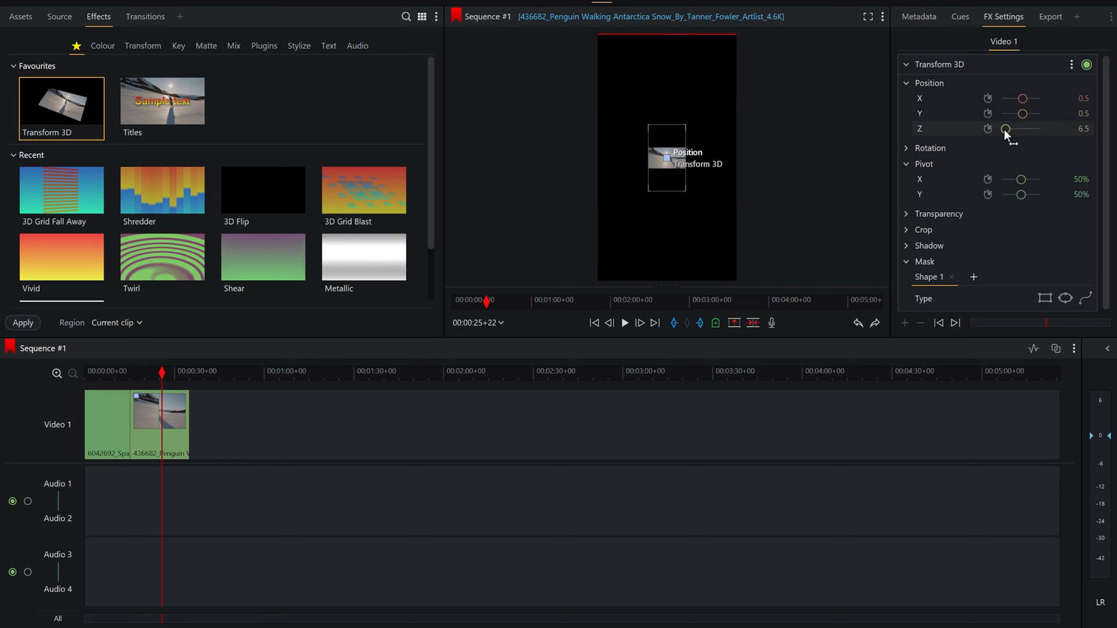
{"action": "left_click_drag", "start_coordinate": [1006, 129], "coordinate": [1011, 135]}
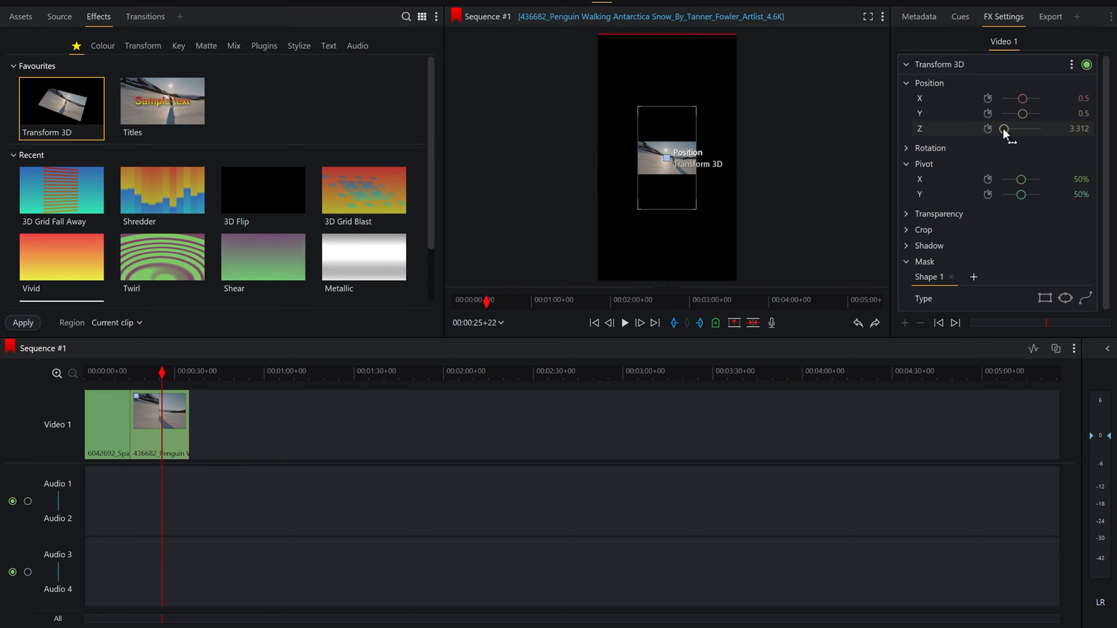
{"action": "left_click_drag", "start_coordinate": [1004, 129], "coordinate": [1021, 129]}
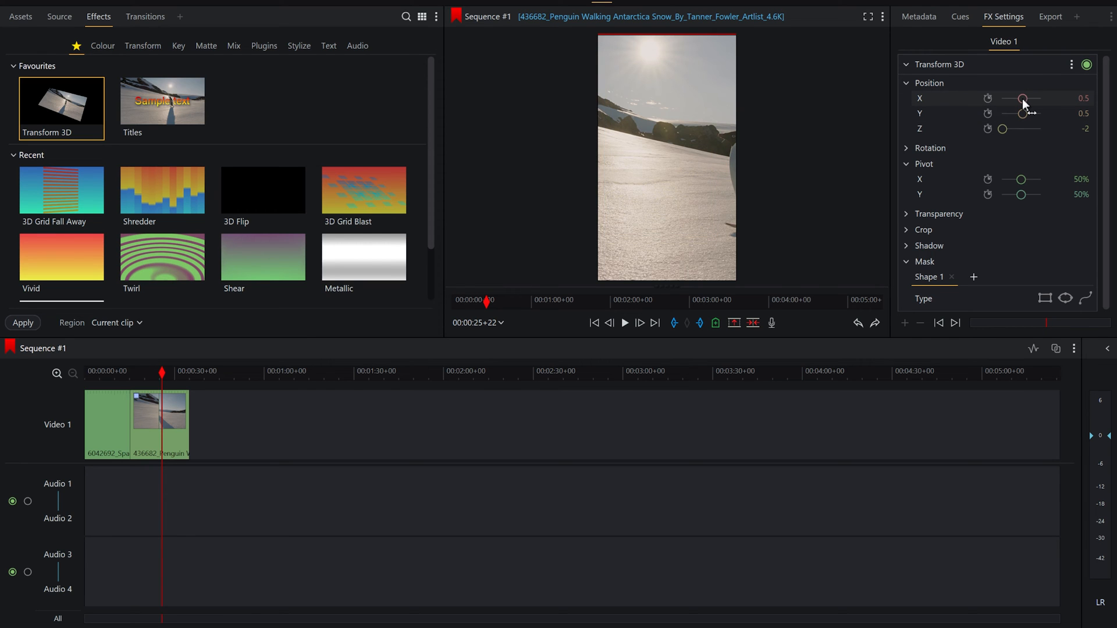
Step: Shift the penguin clip's Position X sideways to keep the penguin visible
{"action": "left_click_drag", "start_coordinate": [1024, 98], "coordinate": [1020, 98]}
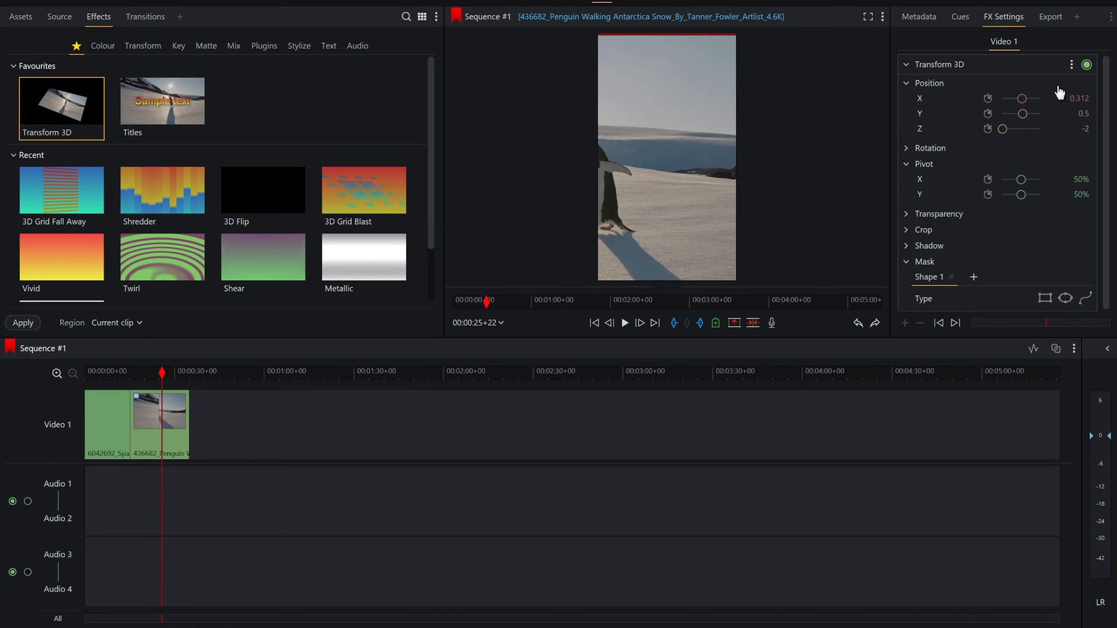
{"action": "type", "text": "0.4"}
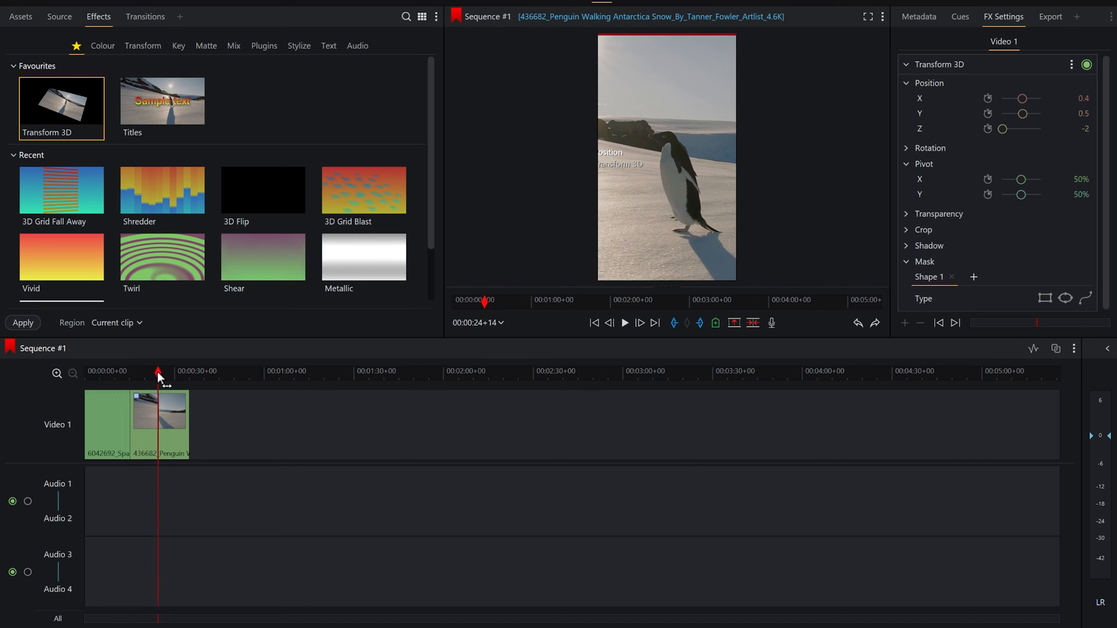
Step: Scrub through the penguin clip to check framing, then show the sequence details confirming Portrait, 24 fps
{"action": "left_click", "coordinate": [104, 372]}
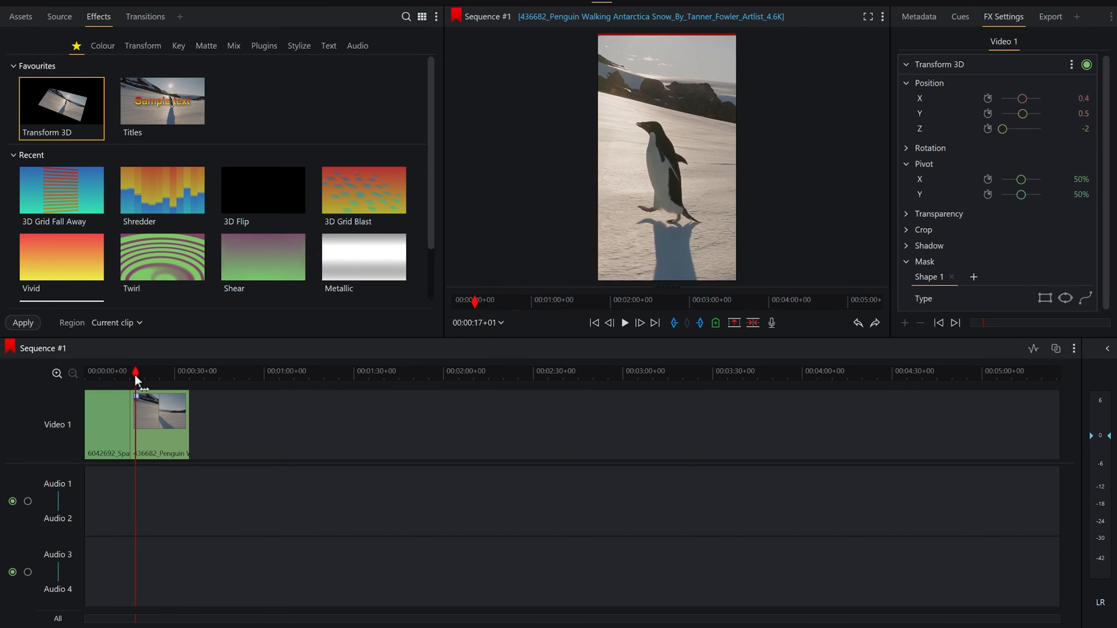
{"action": "left_click_drag", "start_coordinate": [135, 372], "coordinate": [144, 371]}
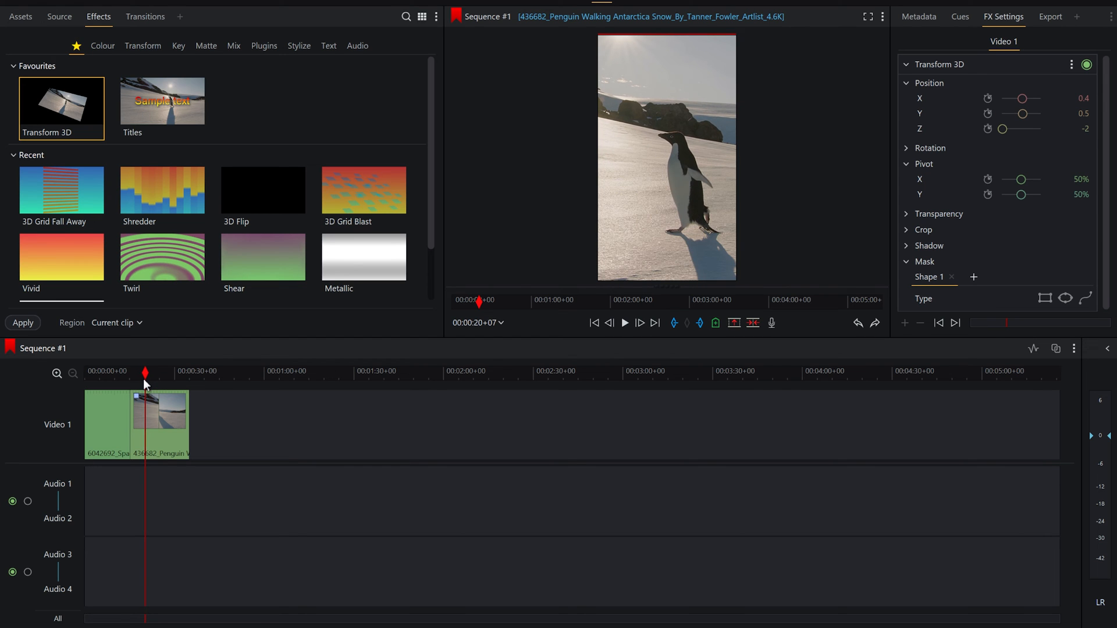
{"action": "left_click", "coordinate": [117, 371]}
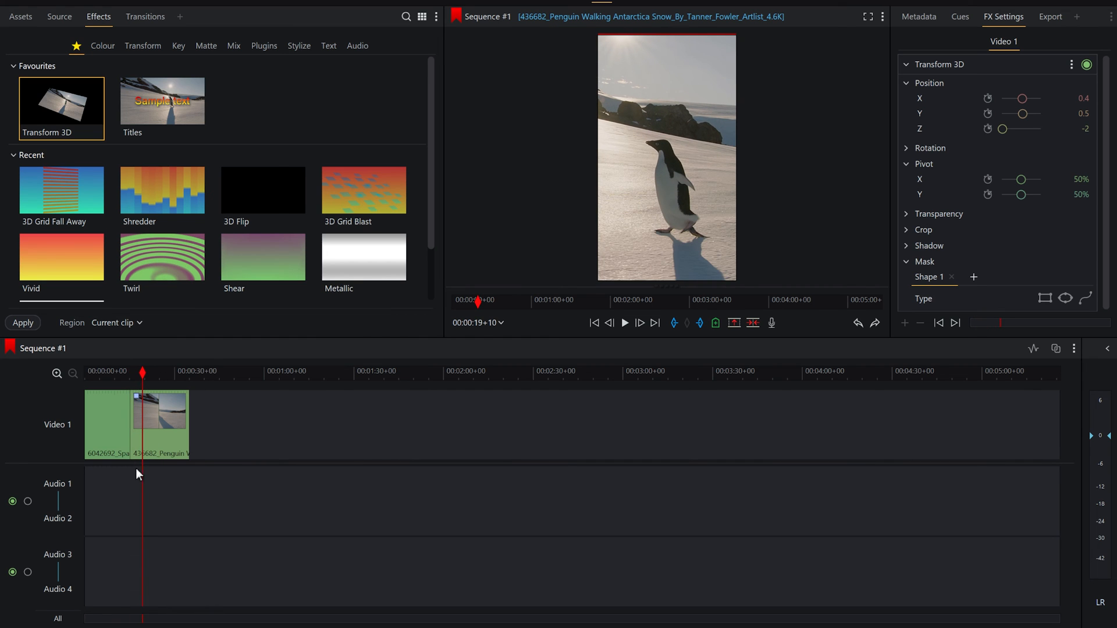
{"action": "mouse_move", "coordinate": [121, 385]}
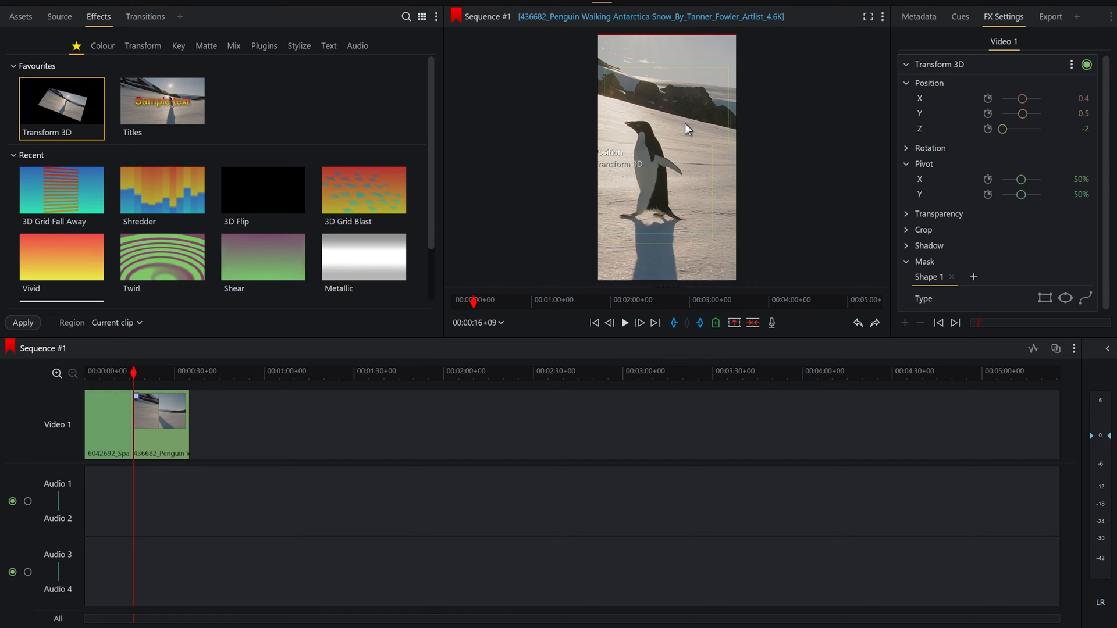
{"action": "mouse_move", "coordinate": [700, 143]}
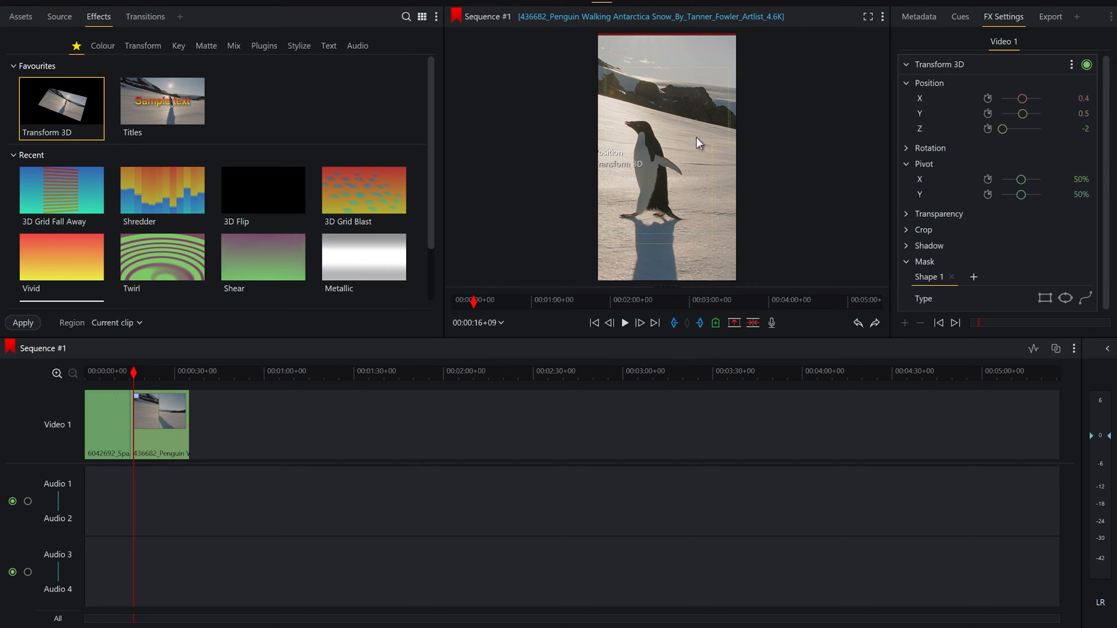
{"action": "left_click", "coordinate": [918, 16]}
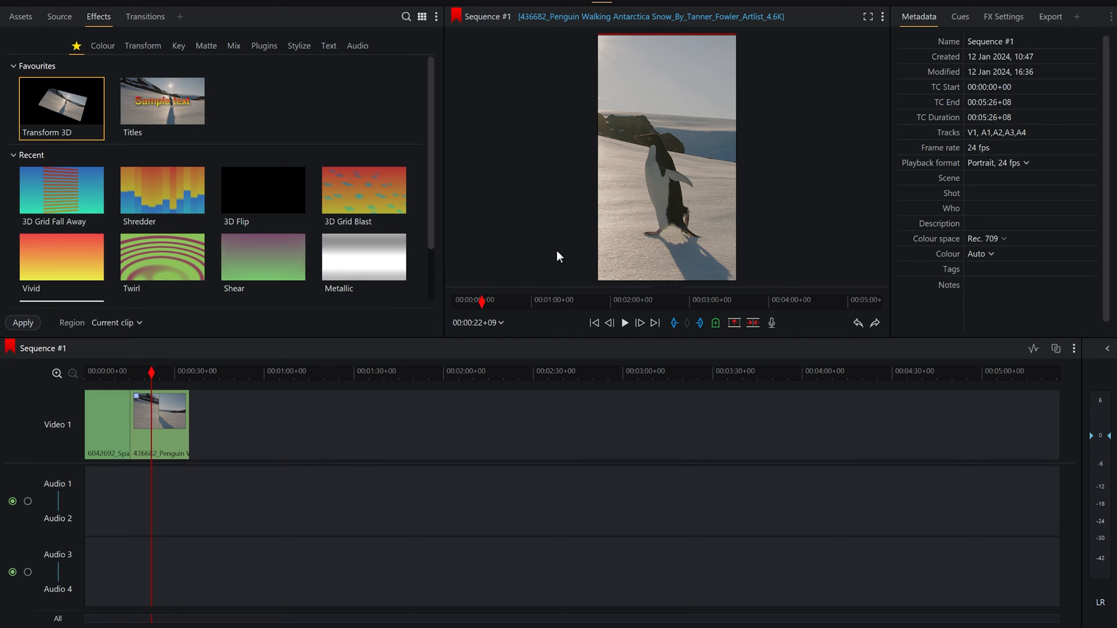
{"action": "mouse_move", "coordinate": [777, 126]}
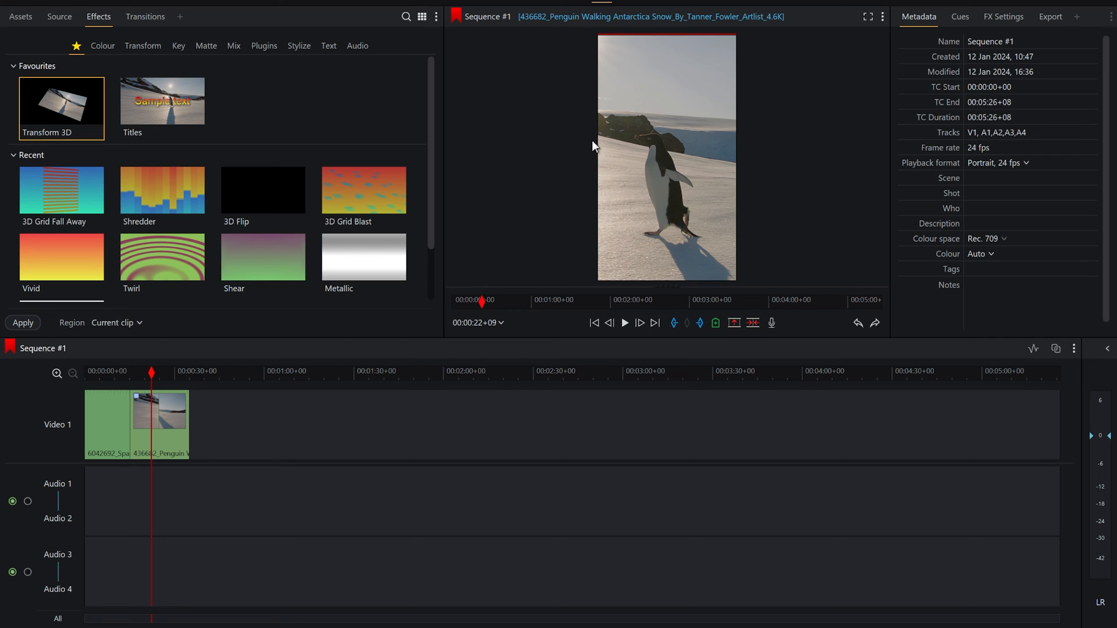
{"action": "mouse_move", "coordinate": [575, 153]}
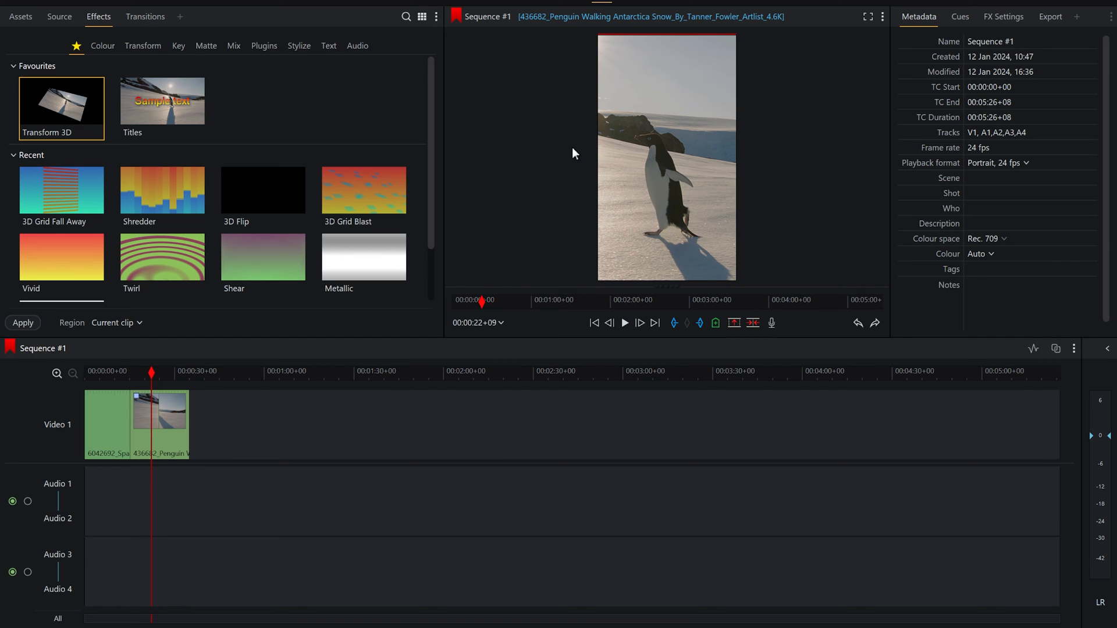
{"action": "mouse_move", "coordinate": [1049, 16]}
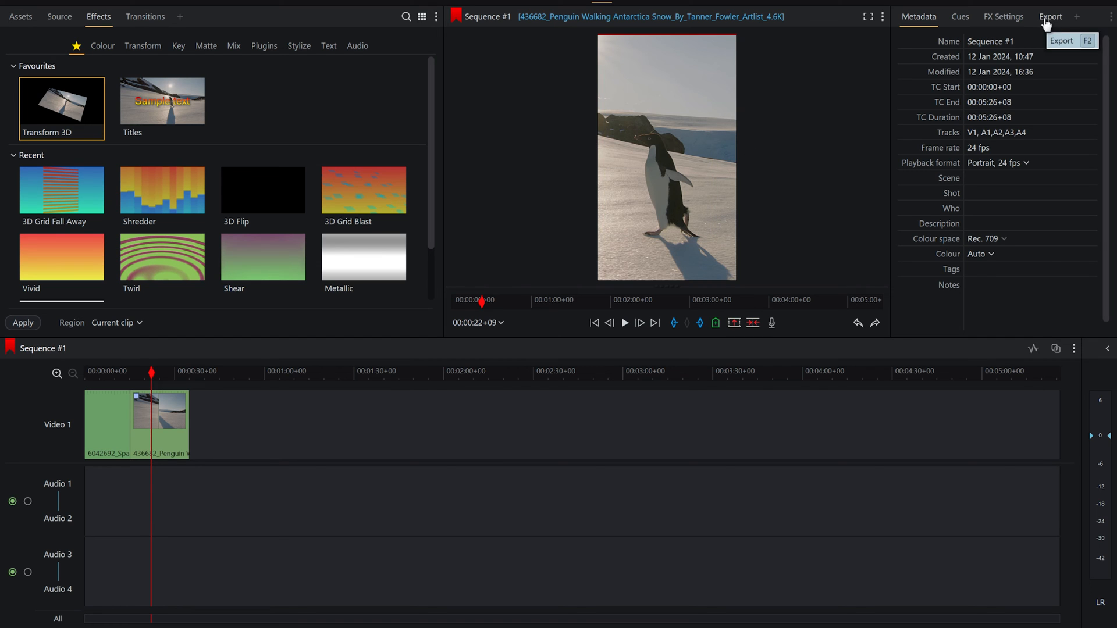
Step: Set the export to MP4 (H.264) format at Portrait resolution
{"action": "left_click", "coordinate": [1049, 16]}
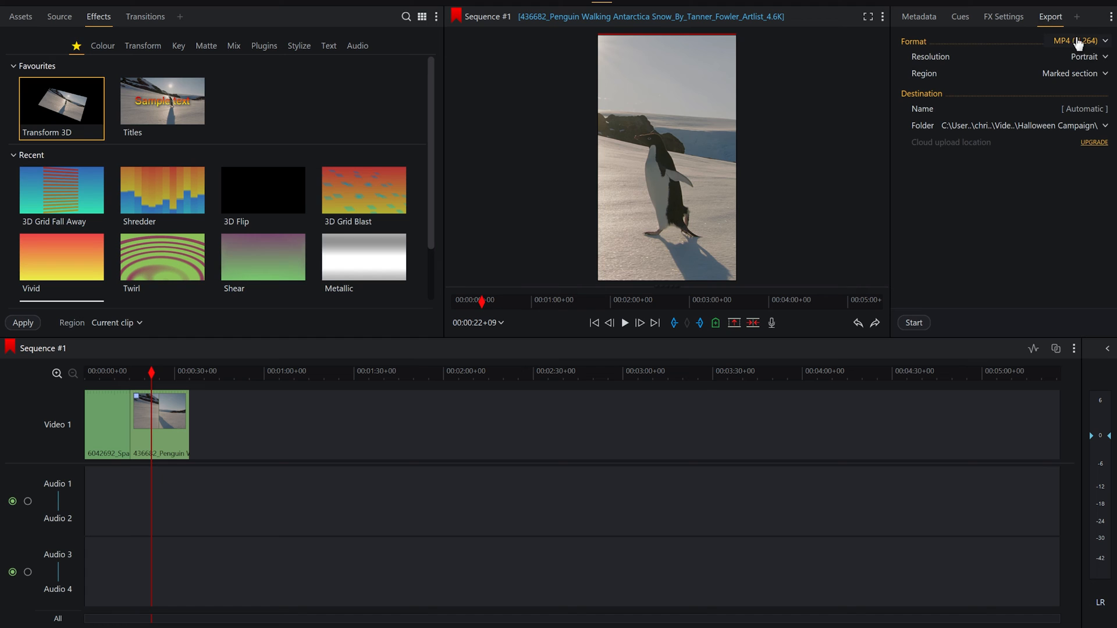
{"action": "left_click", "coordinate": [1077, 41]}
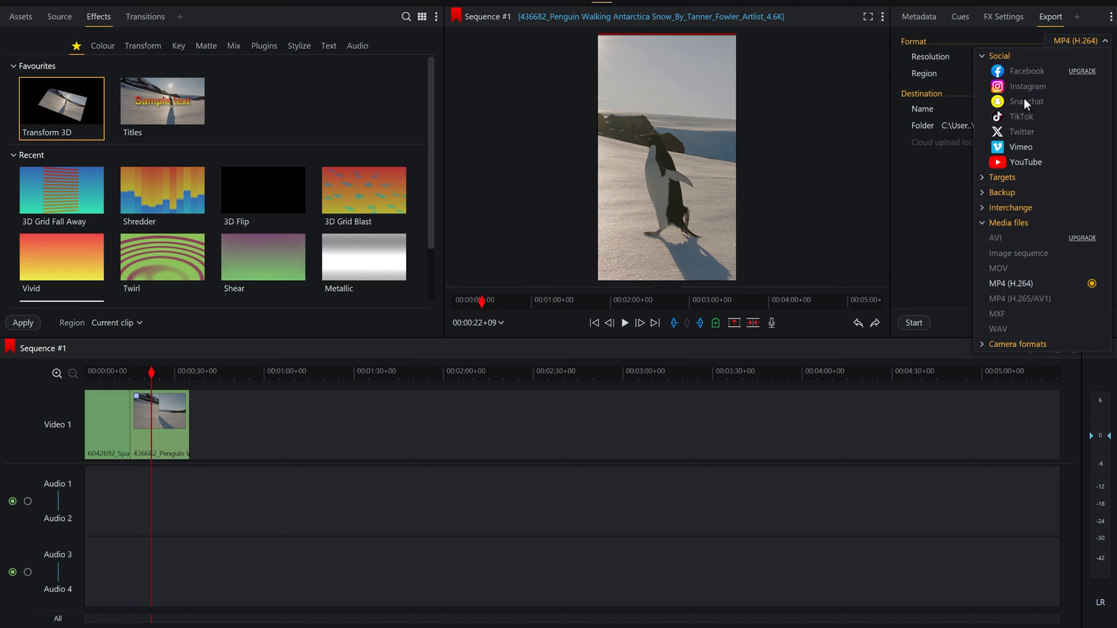
{"action": "mouse_move", "coordinate": [1024, 143]}
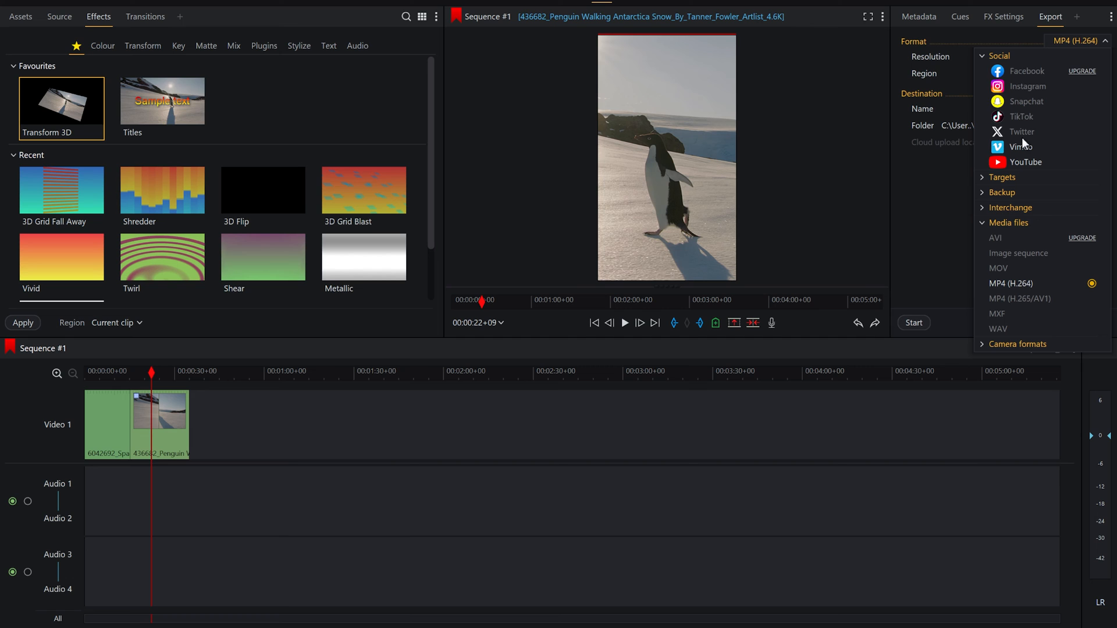
{"action": "mouse_move", "coordinate": [1010, 296]}
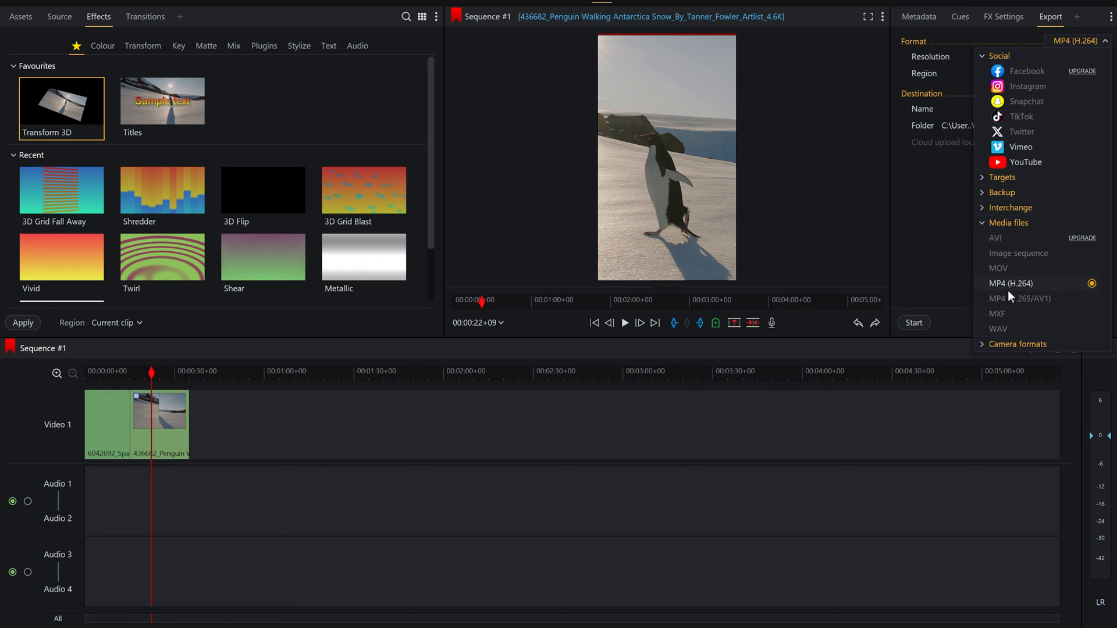
{"action": "left_click", "coordinate": [1097, 57]}
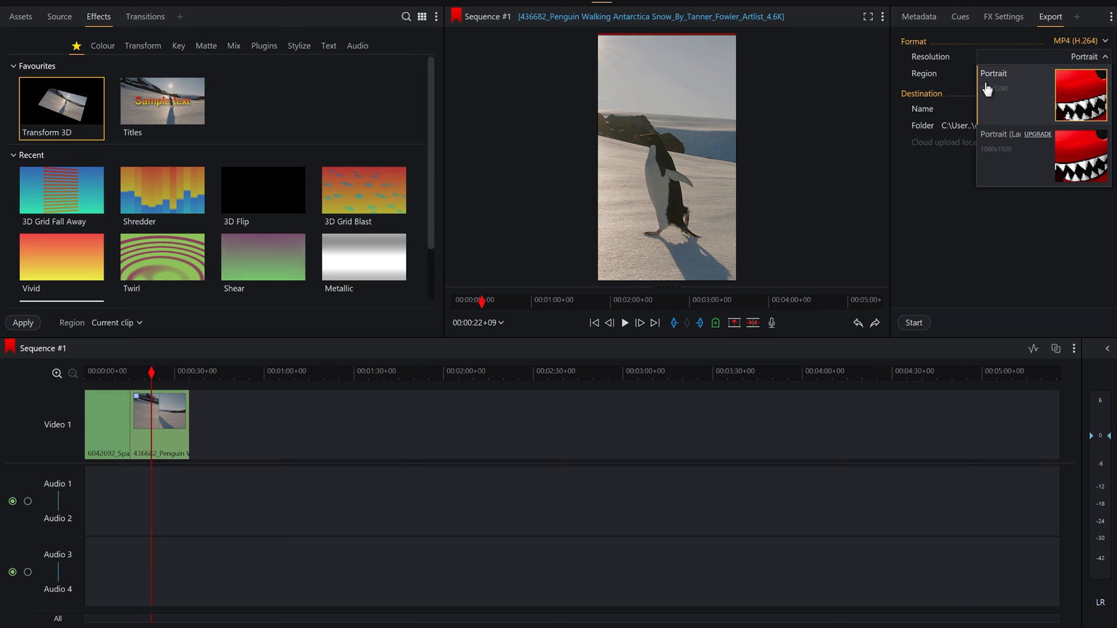
{"action": "mouse_move", "coordinate": [1017, 150]}
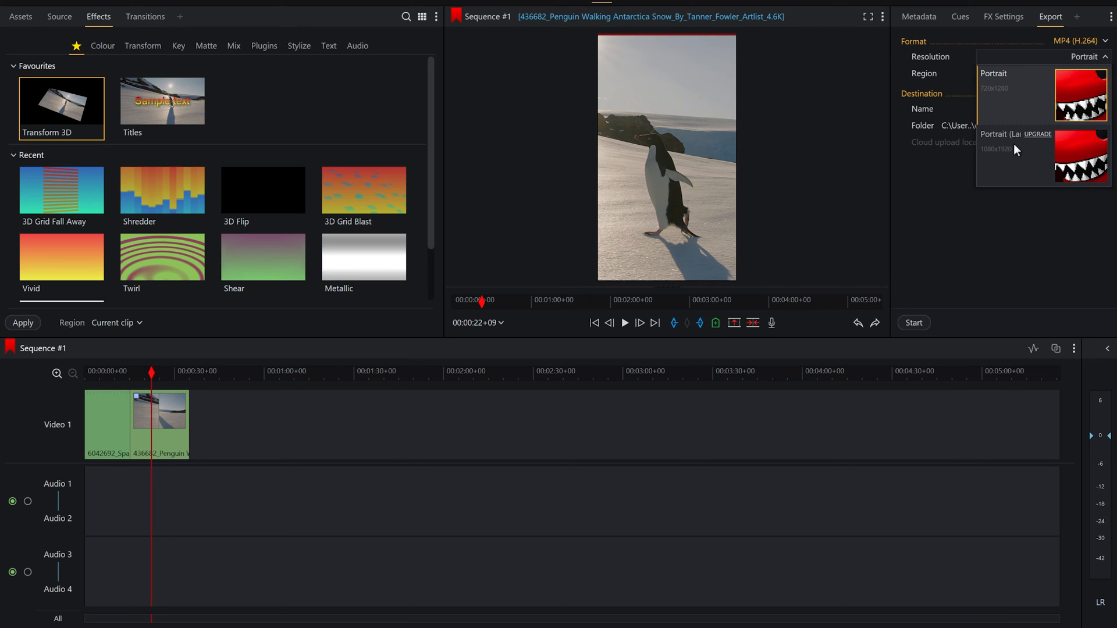
{"action": "mouse_move", "coordinate": [983, 102]}
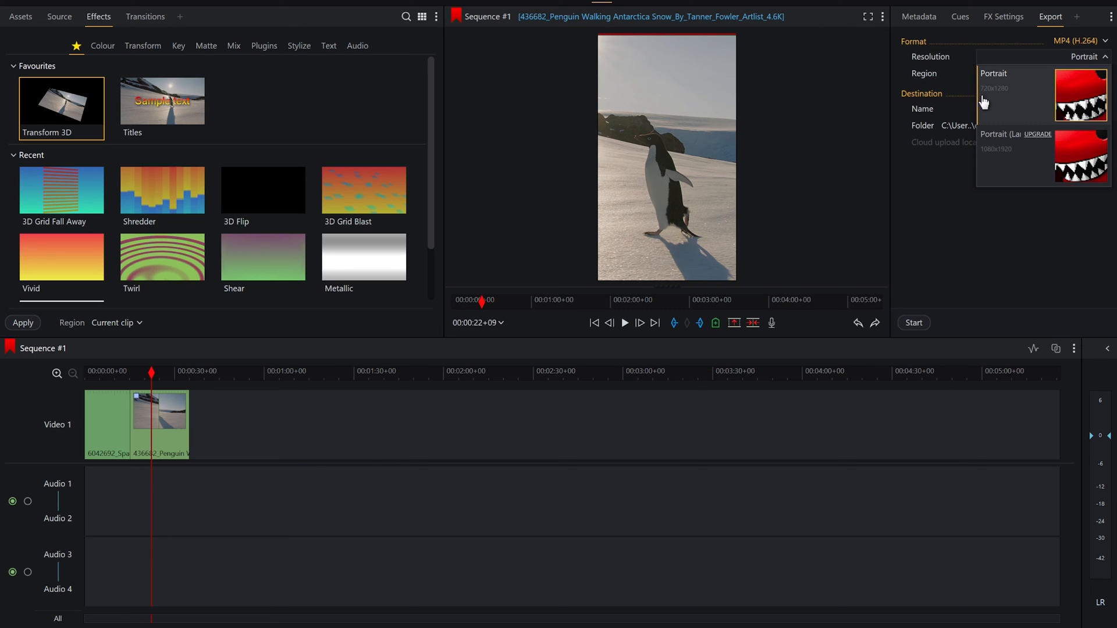
{"action": "mouse_move", "coordinate": [988, 105]}
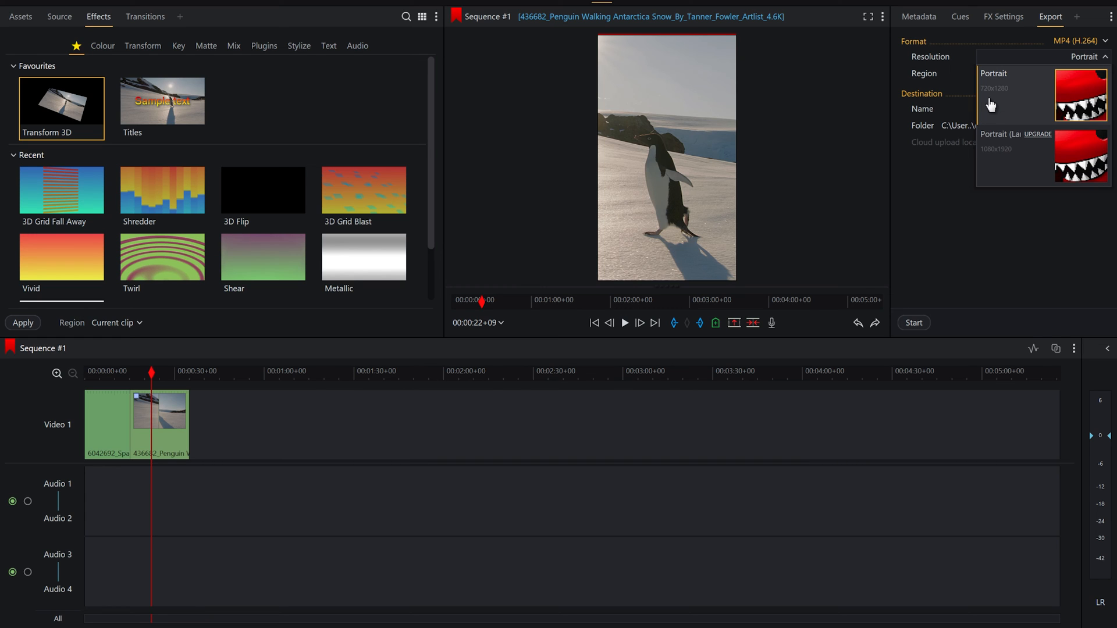
{"action": "left_click", "coordinate": [995, 78]}
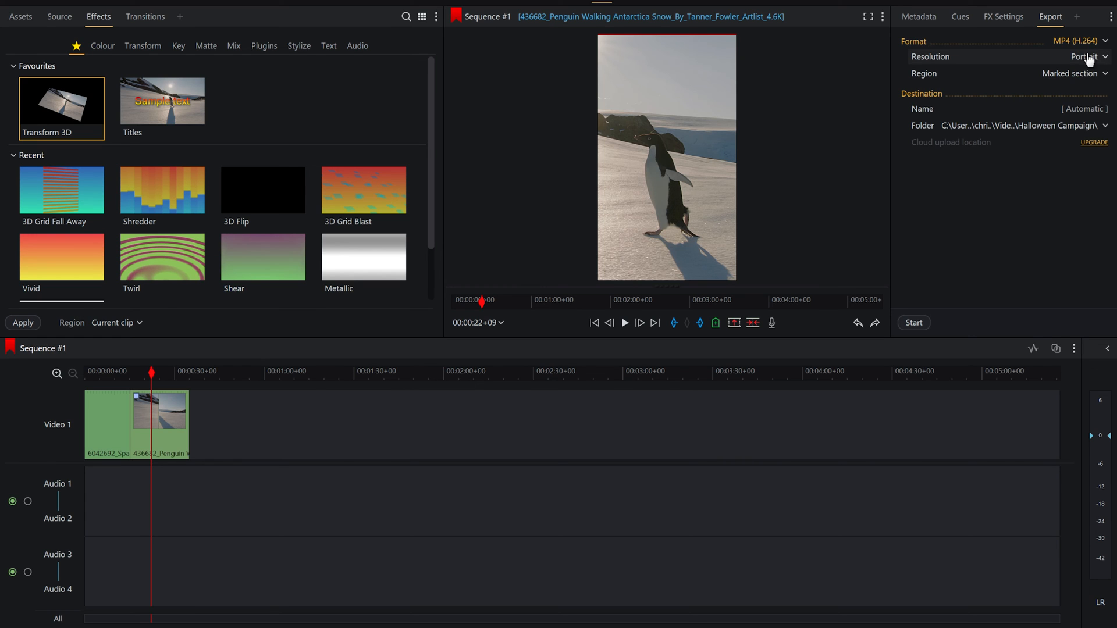
{"action": "mouse_move", "coordinate": [320, 429]}
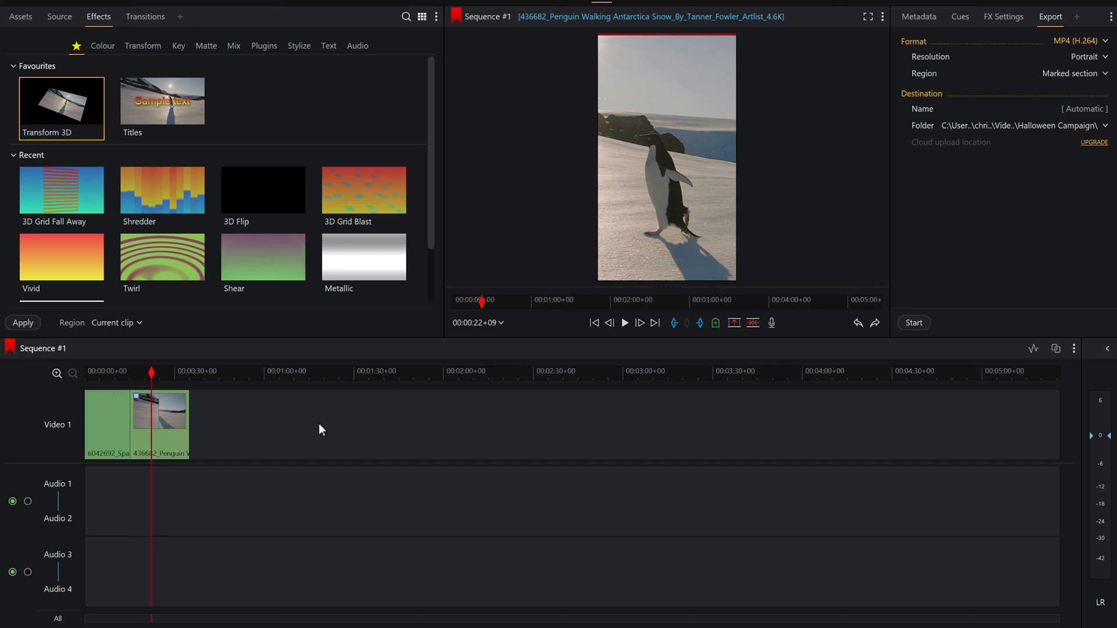
Step: Ignore leading/trailing black, set the destination to the Videos folder, and start the export
{"action": "left_click", "coordinate": [1074, 74]}
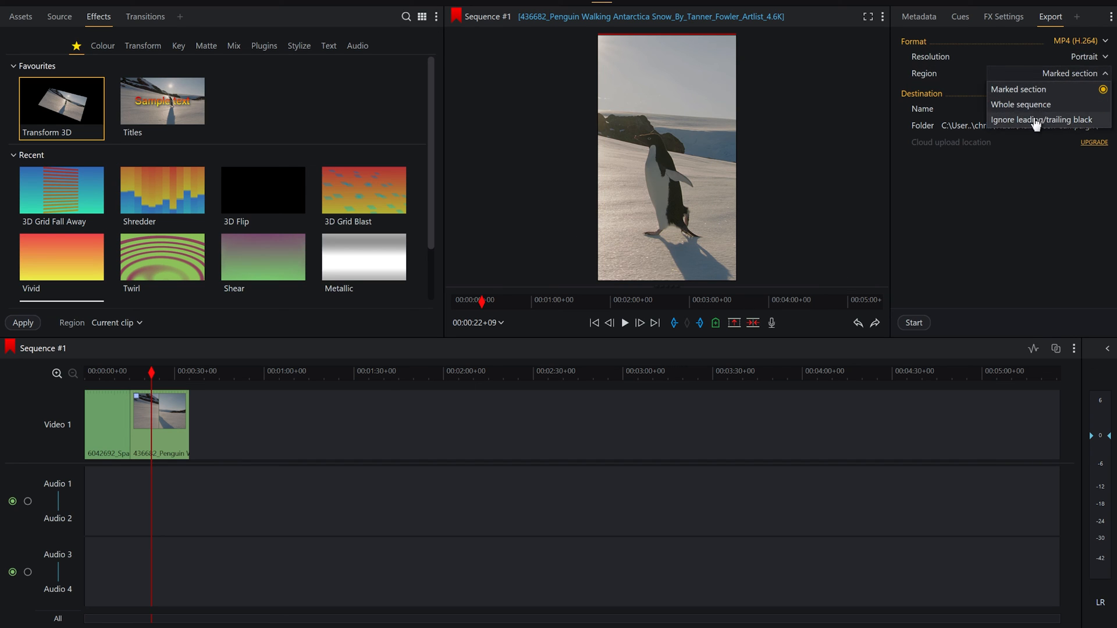
{"action": "left_click", "coordinate": [1042, 120]}
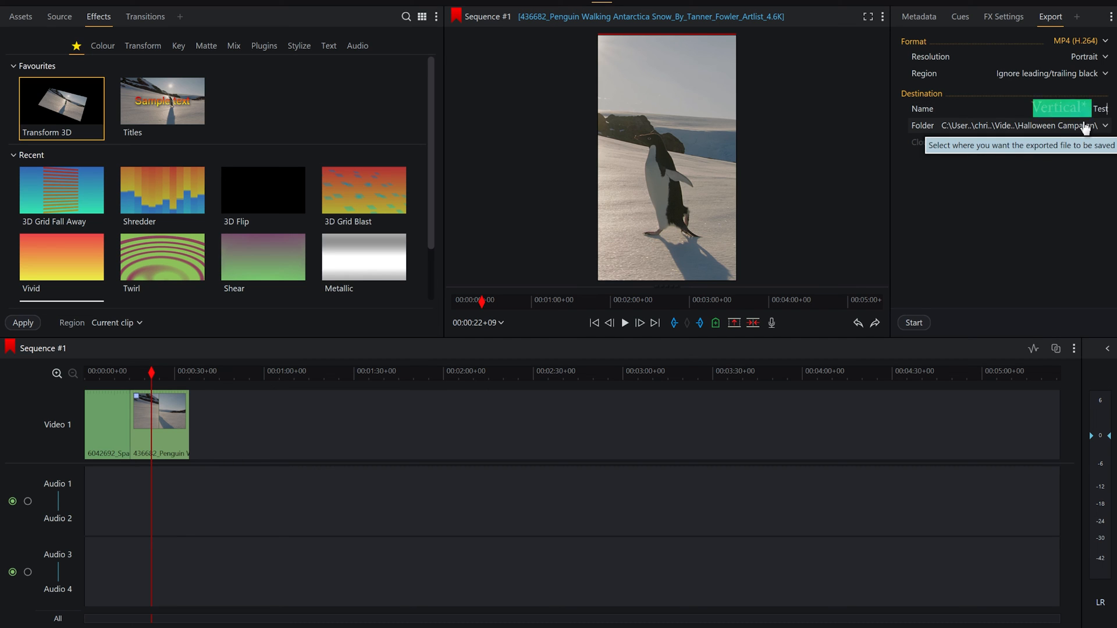
{"action": "left_click", "coordinate": [1109, 126]}
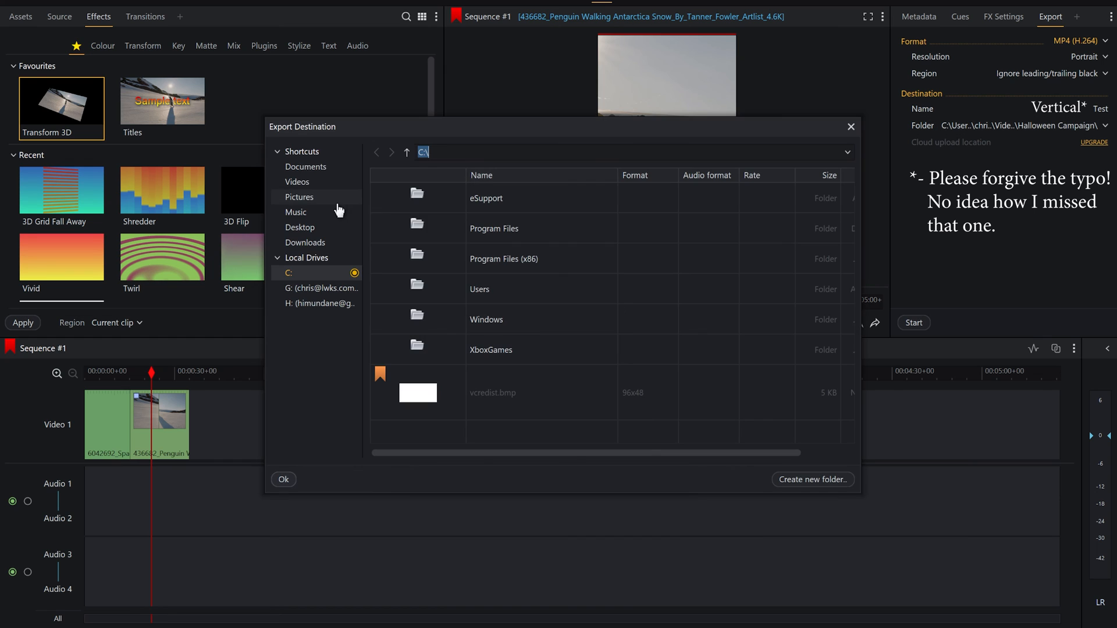
{"action": "left_click", "coordinate": [297, 182]}
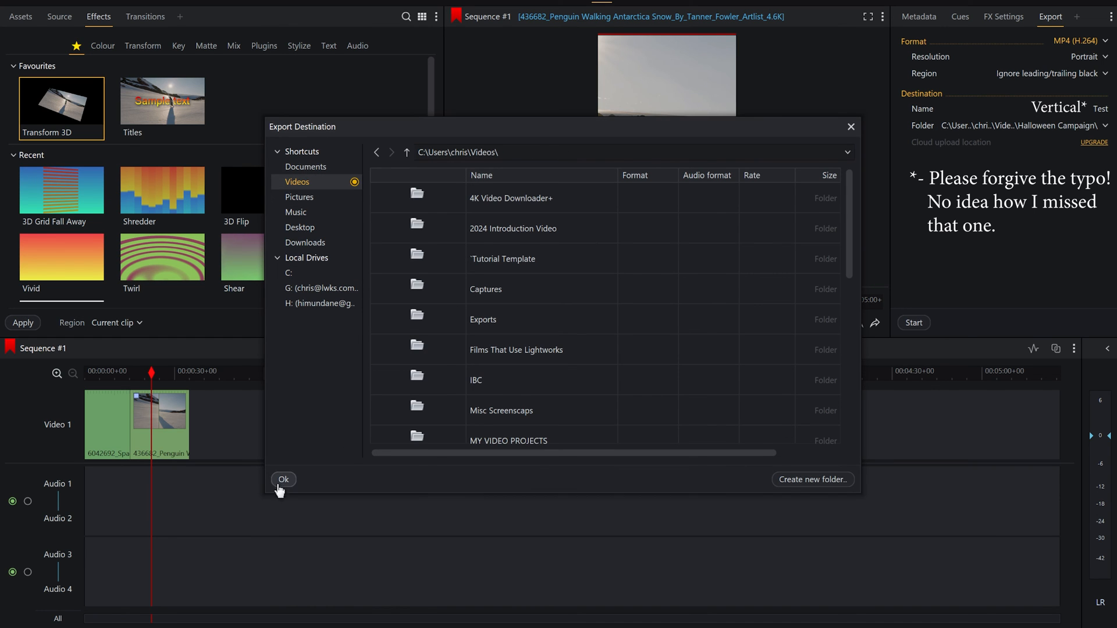
{"action": "left_click", "coordinate": [284, 478]}
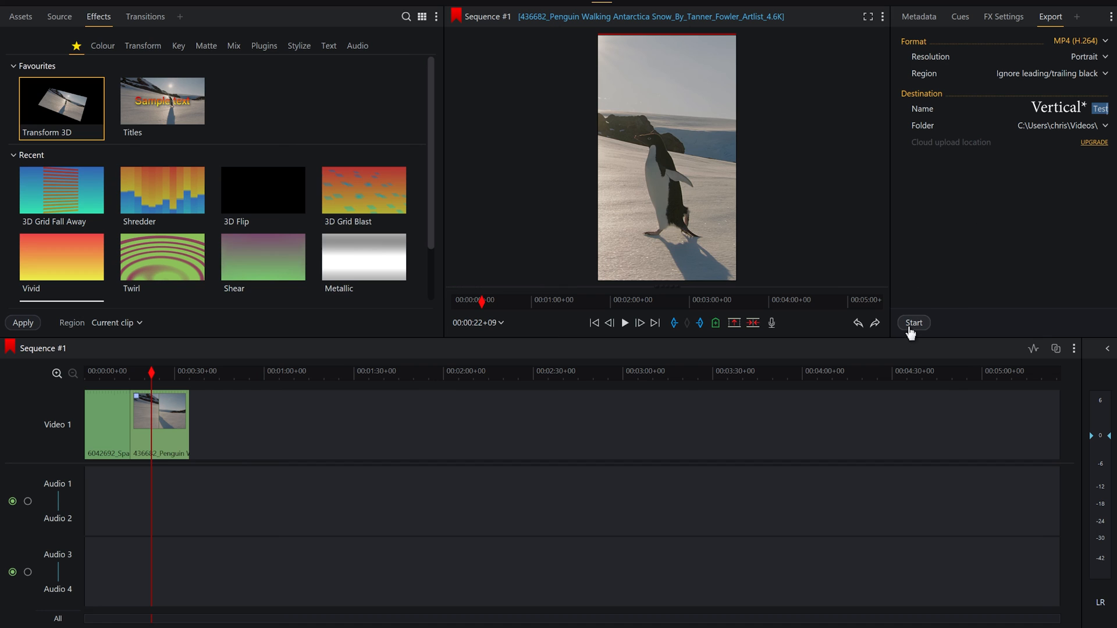
{"action": "left_click", "coordinate": [914, 322]}
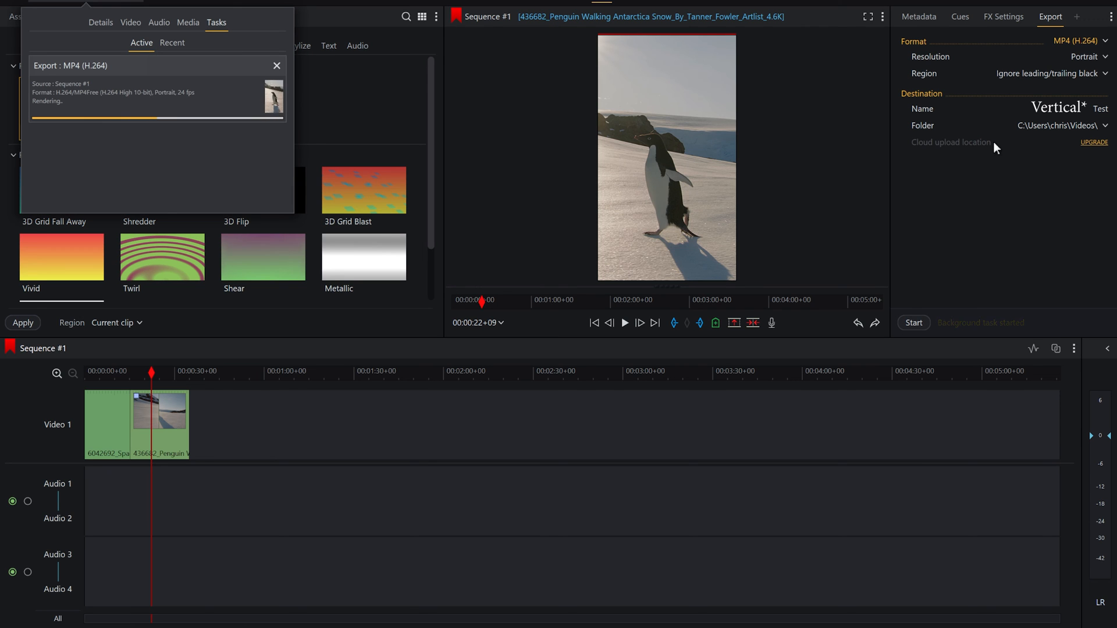